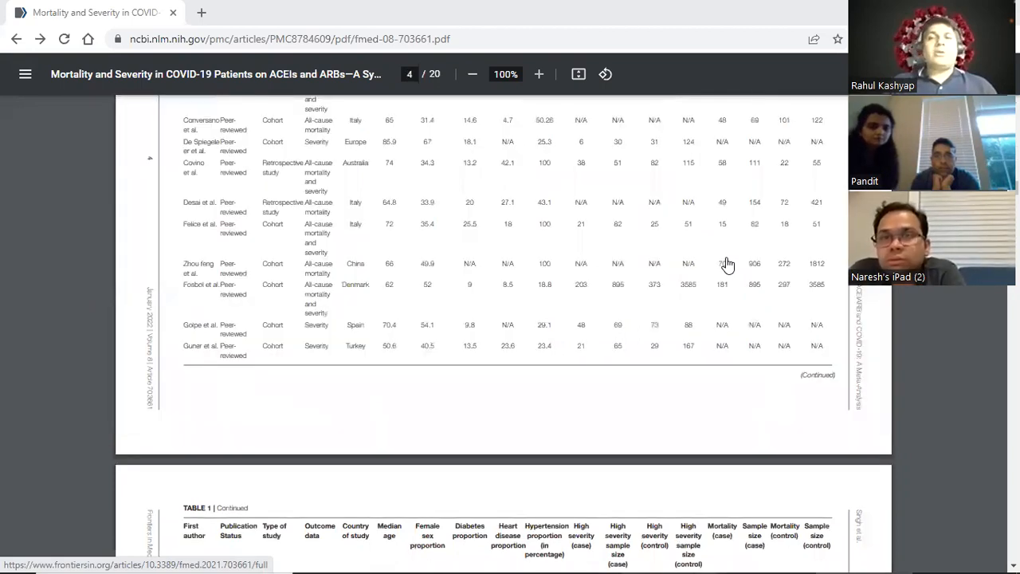
# Scroll the ACEI/ARB meta-analysis PDF from the Table 1 pages toward the abstract conclusion and Introduction
pyautogui.scroll(-3)
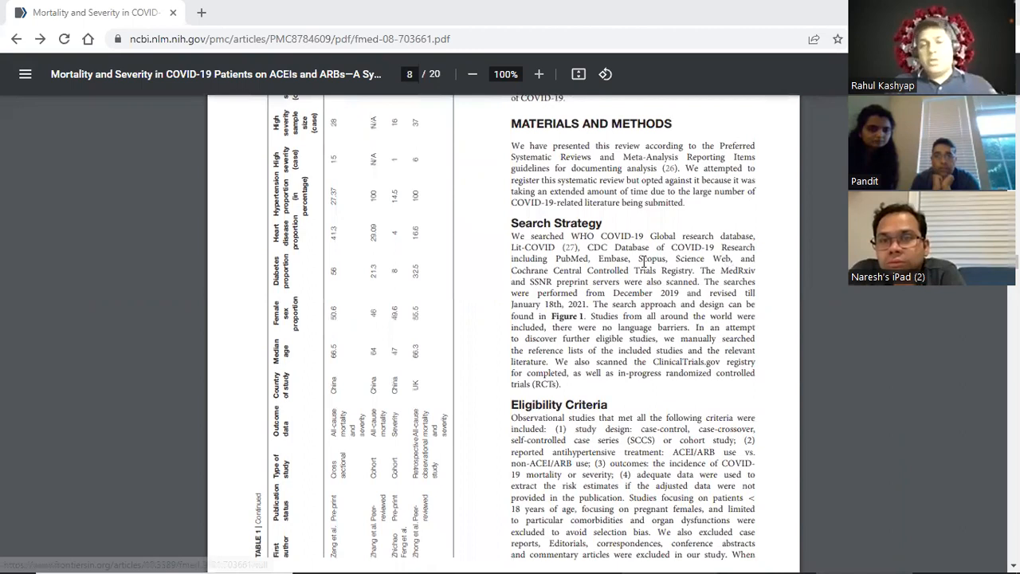
pyautogui.moveTo(596, 205)
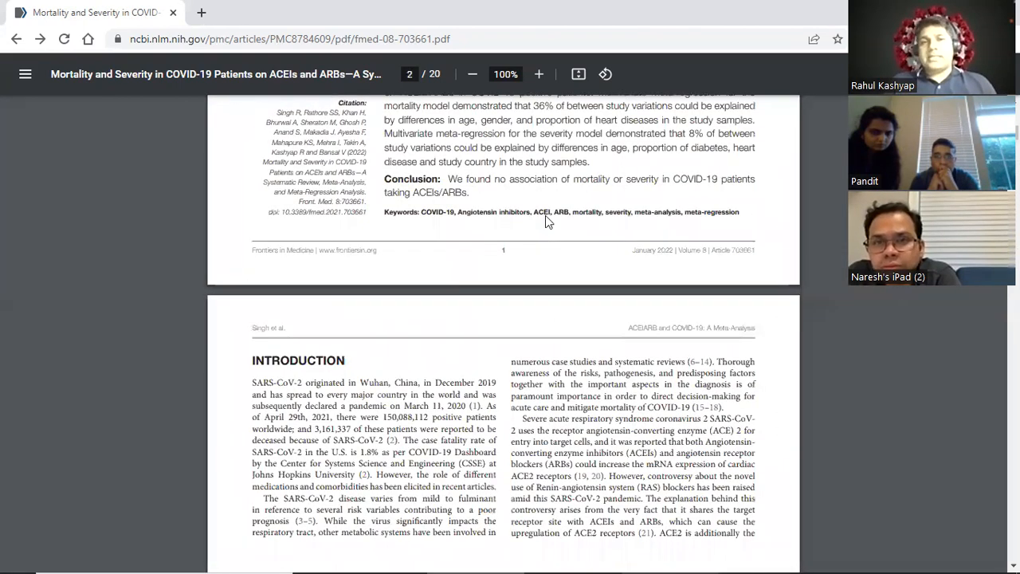
# Scroll page 2 down until Figure 1, the PRISMA flow diagram, fills the view
pyautogui.scroll(-3)
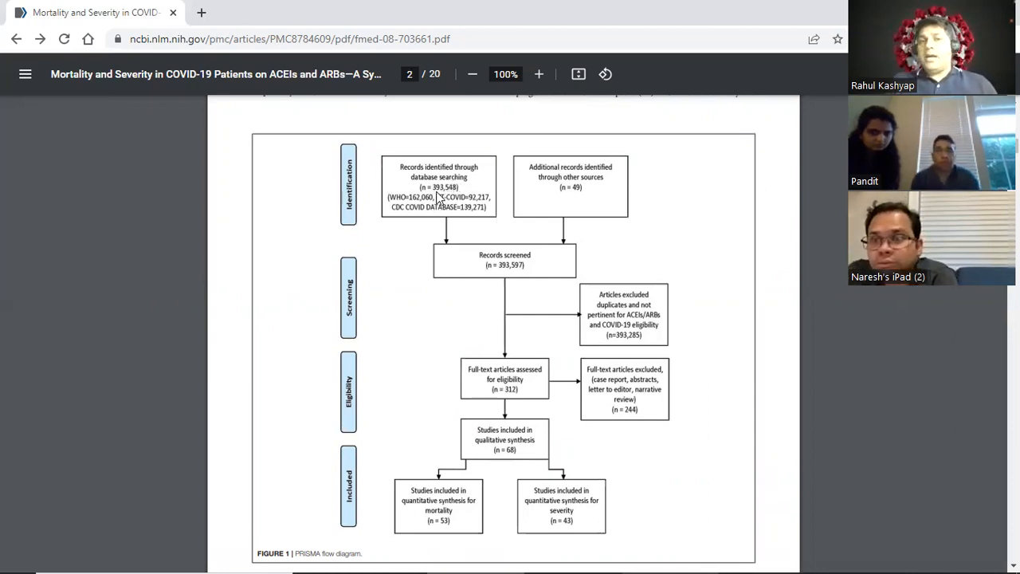
pyautogui.moveTo(461, 210)
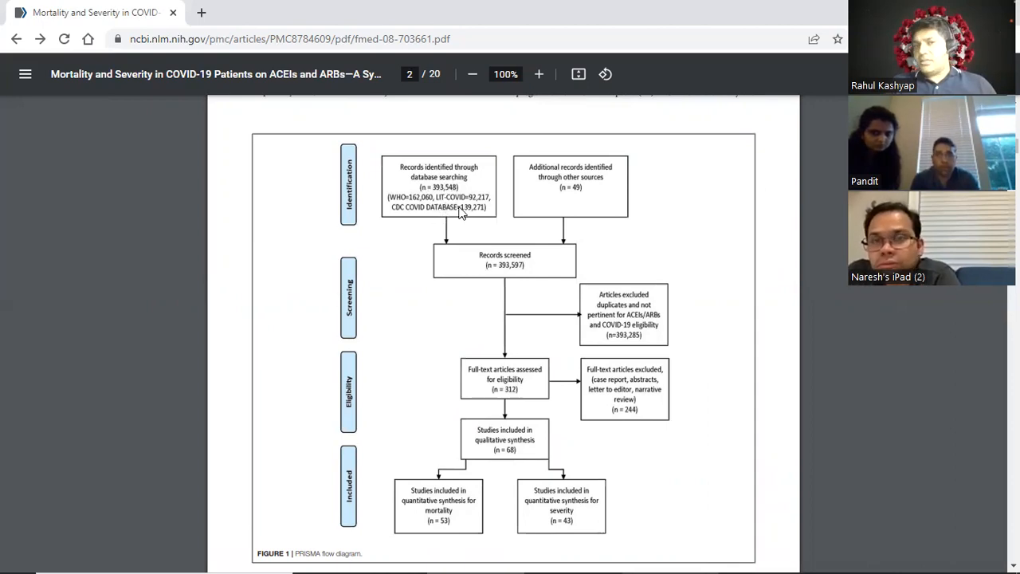
pyautogui.moveTo(556, 185)
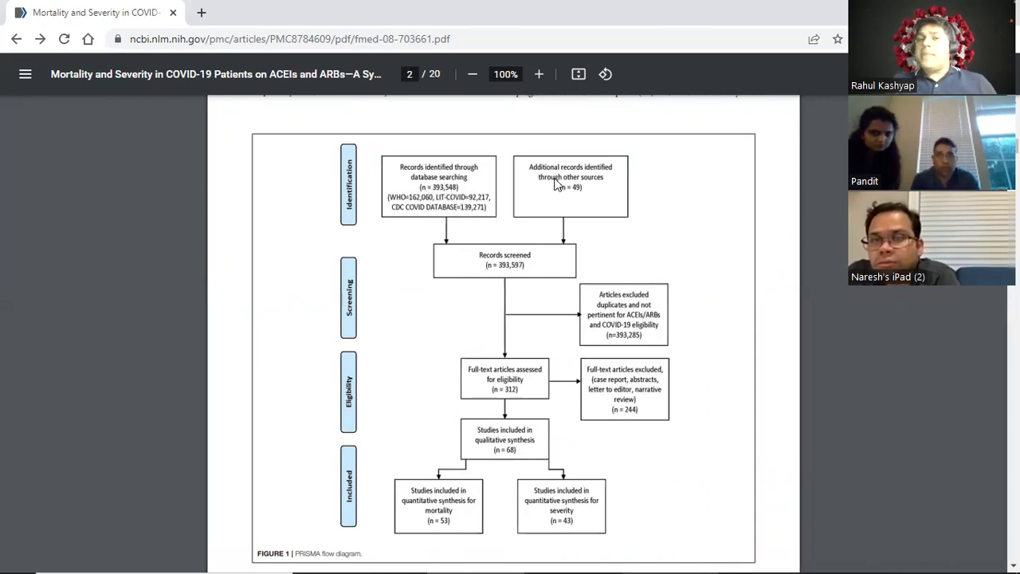
pyautogui.moveTo(593, 198)
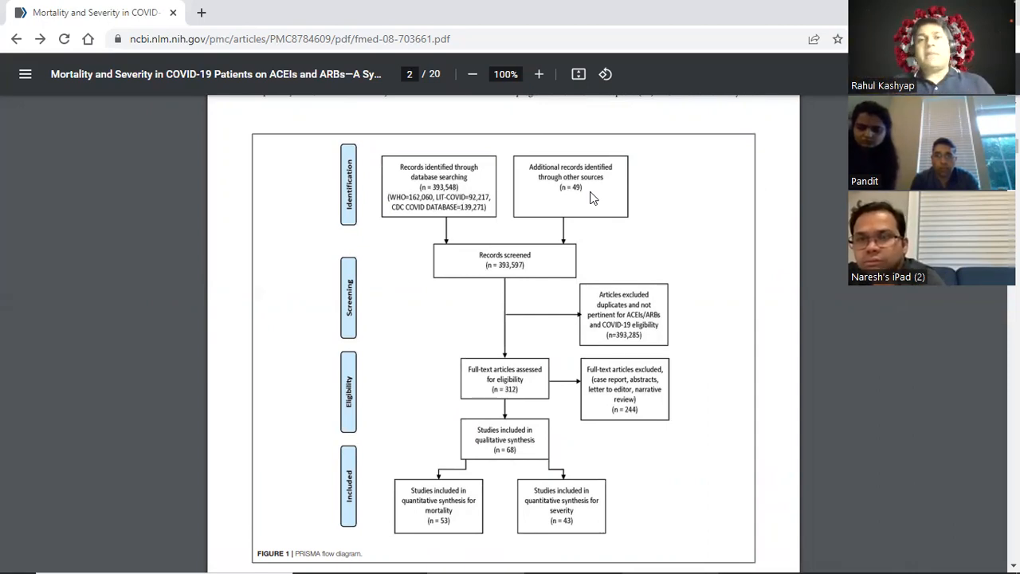
pyautogui.moveTo(490, 248)
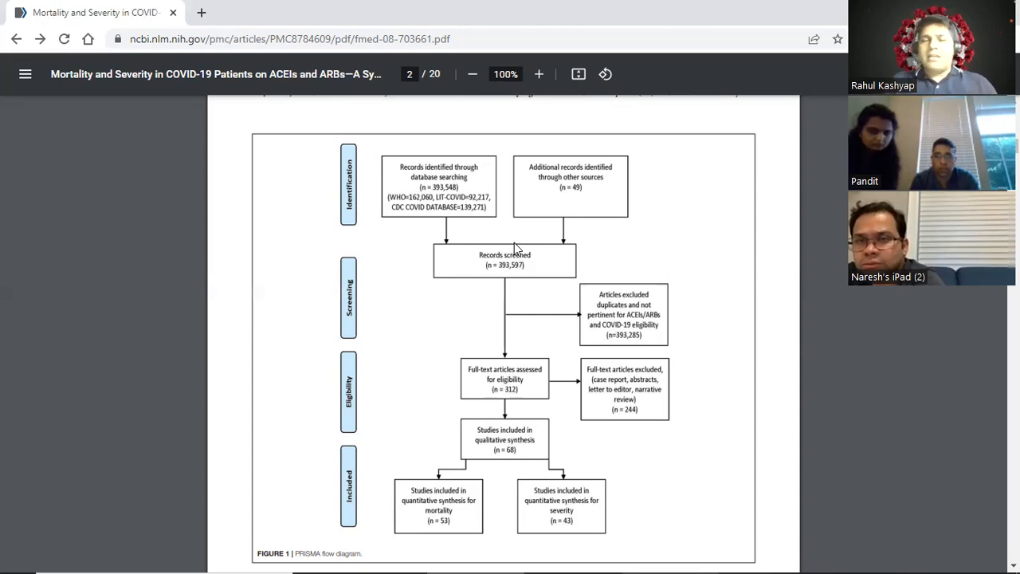
pyautogui.moveTo(522, 280)
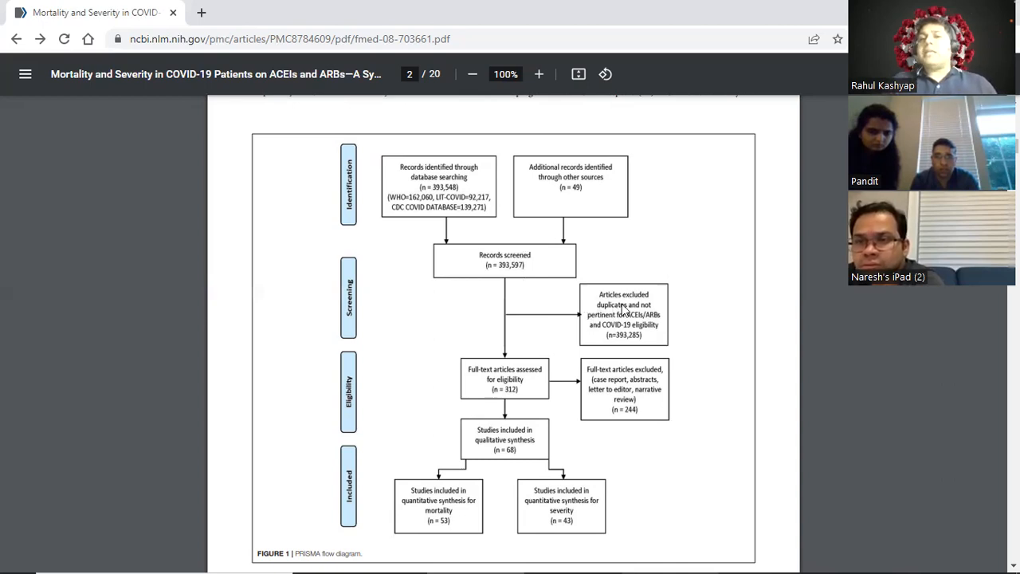
pyautogui.moveTo(650, 338)
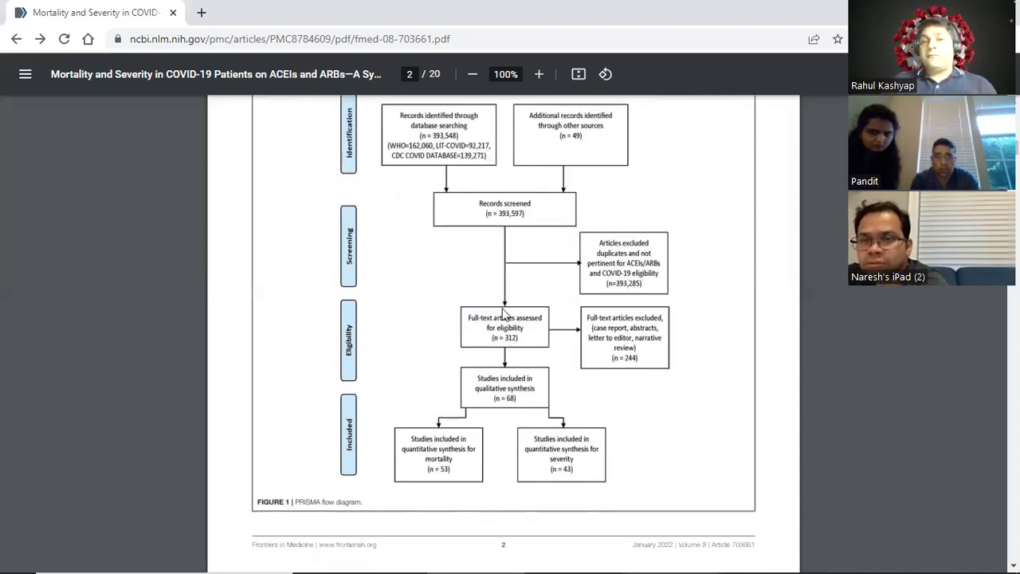
pyautogui.scroll(-3)
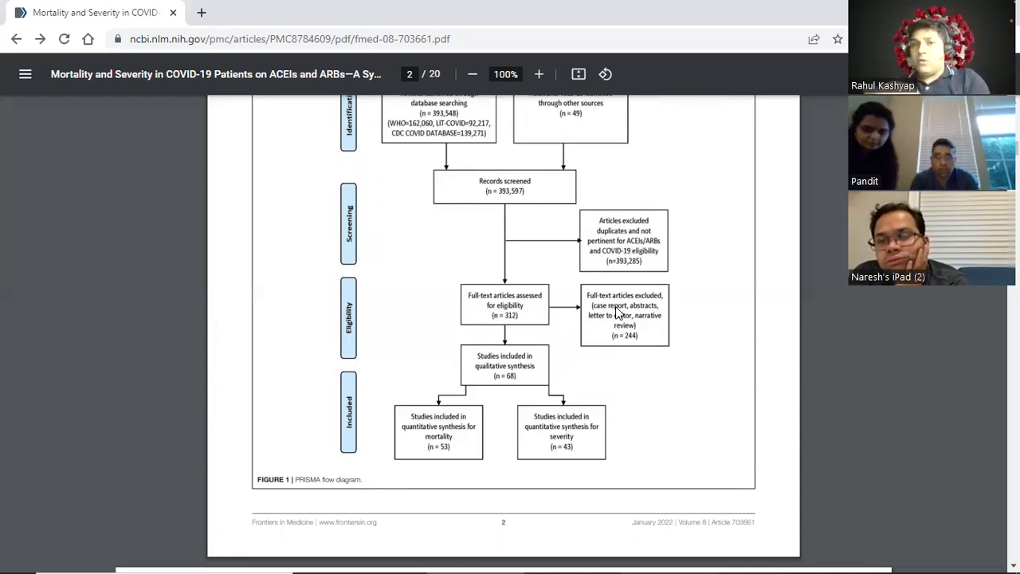
pyautogui.moveTo(621, 313)
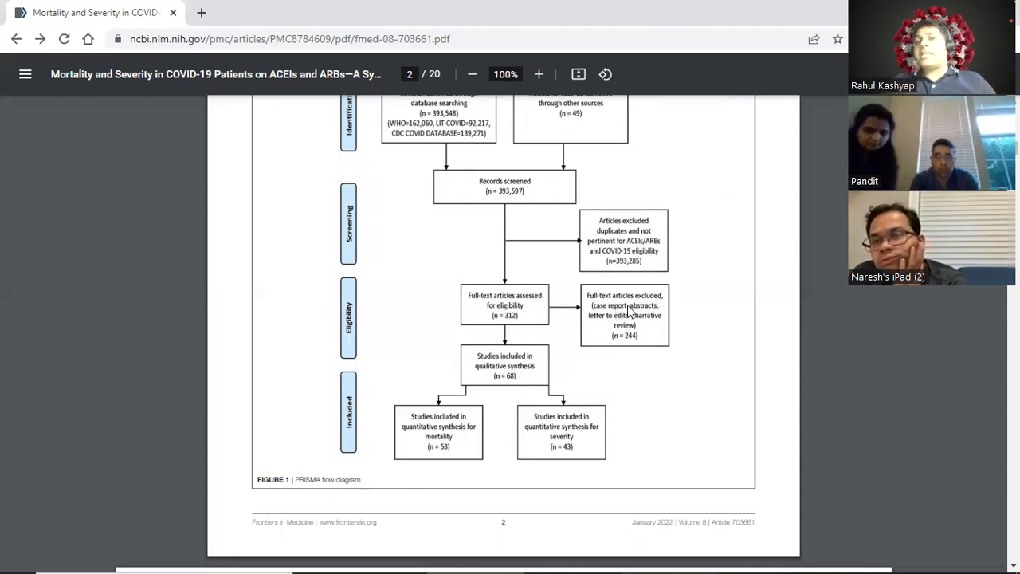
pyautogui.moveTo(658, 315)
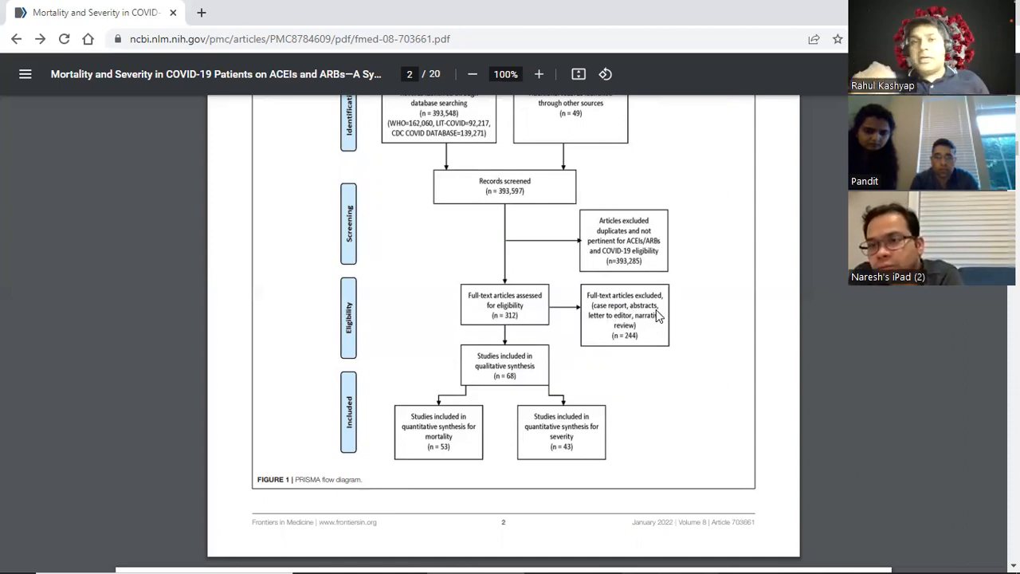
pyautogui.moveTo(518, 343)
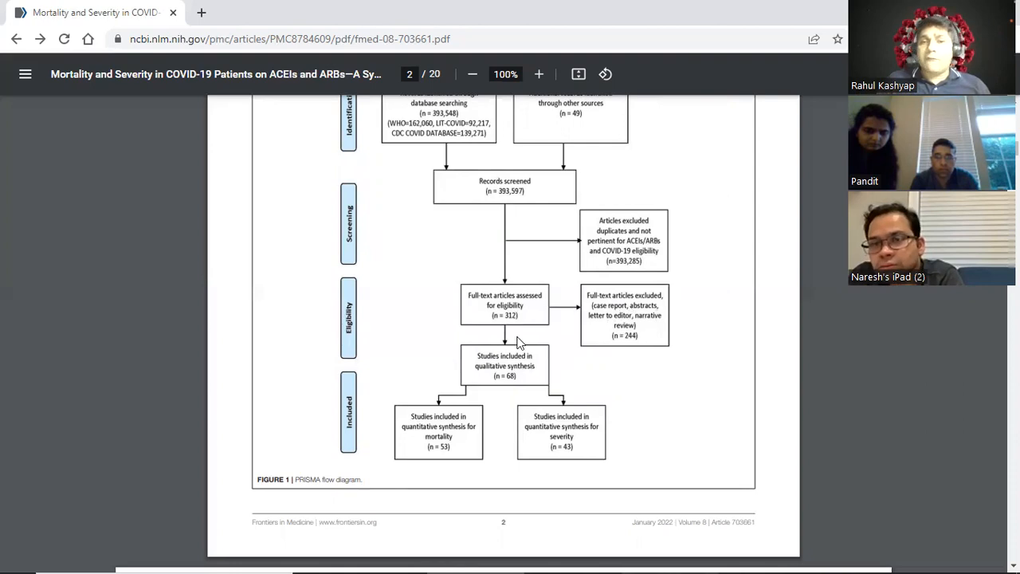
pyautogui.moveTo(469, 402)
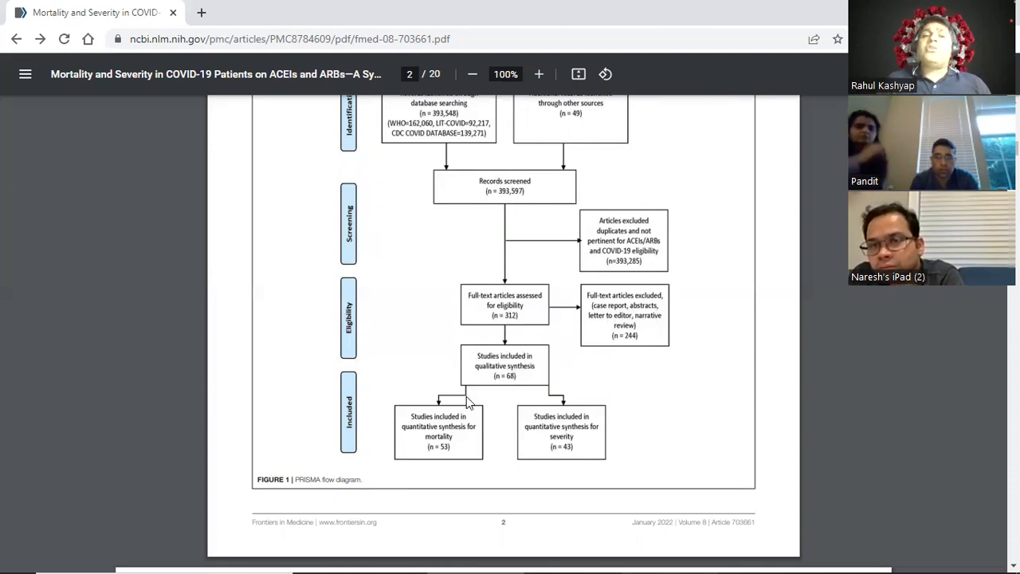
pyautogui.moveTo(534, 435)
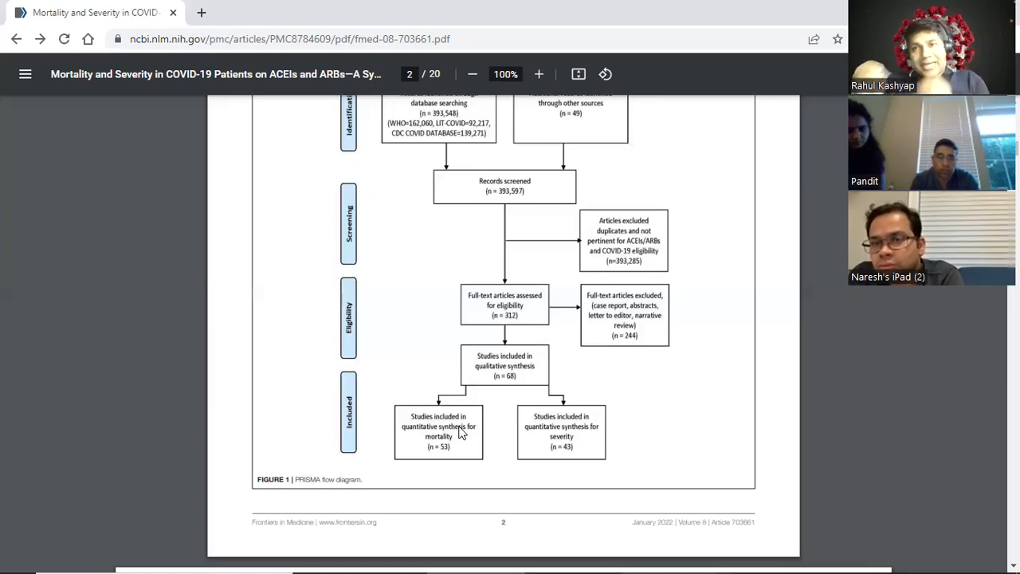
pyautogui.moveTo(501, 437)
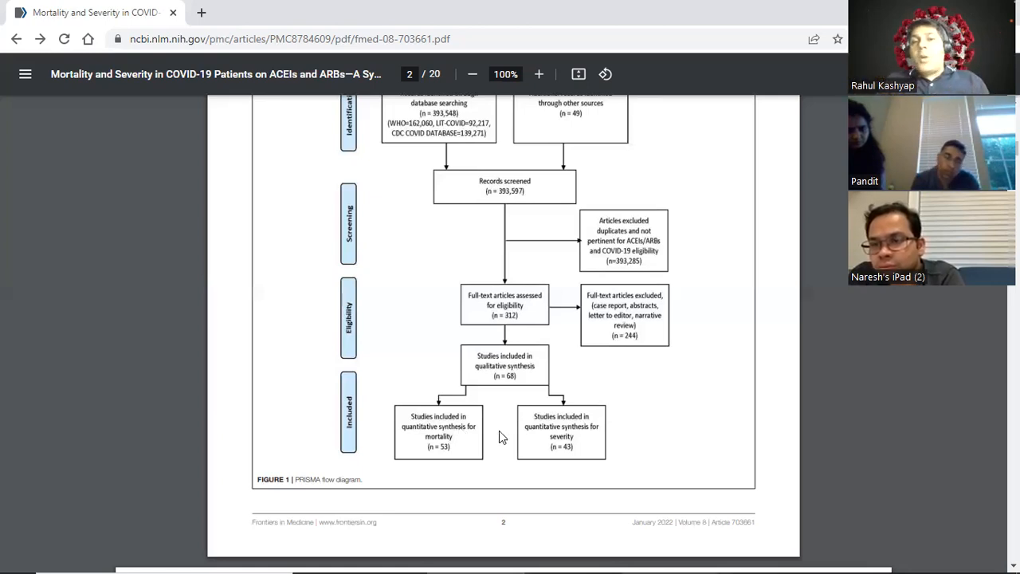
pyautogui.moveTo(583, 446)
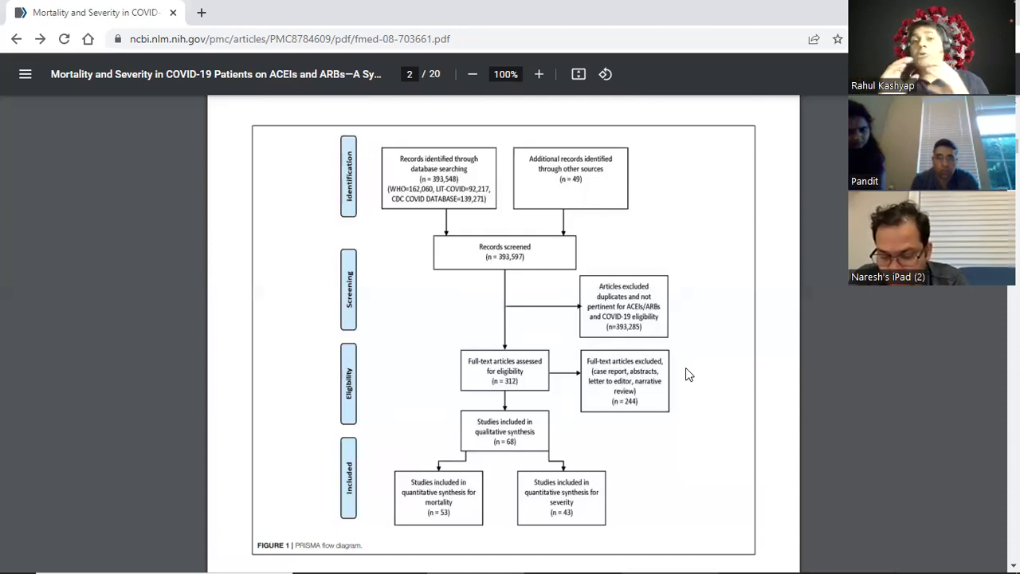
pyautogui.moveTo(471, 463)
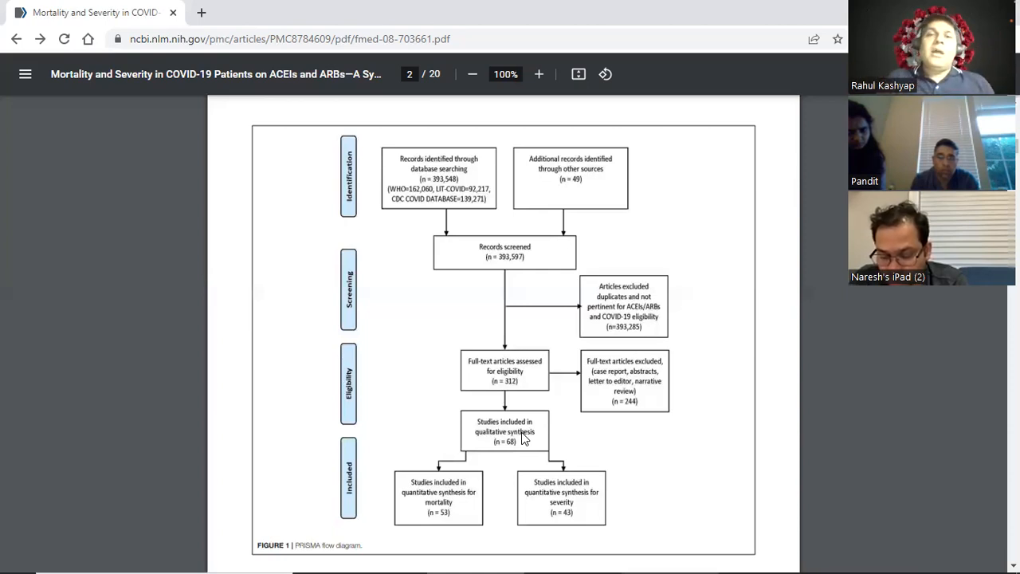
pyautogui.moveTo(526, 421)
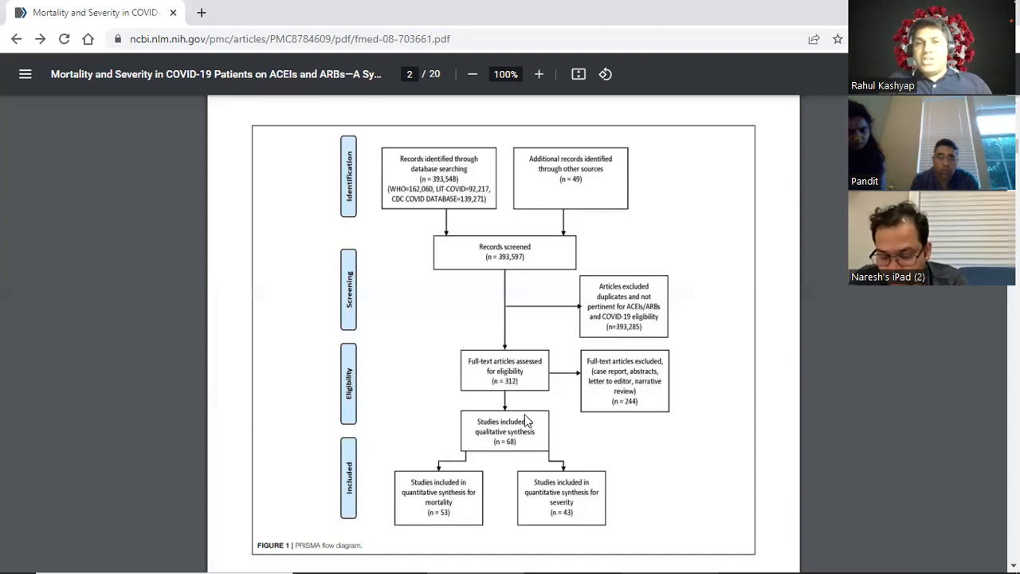
pyautogui.moveTo(377, 248)
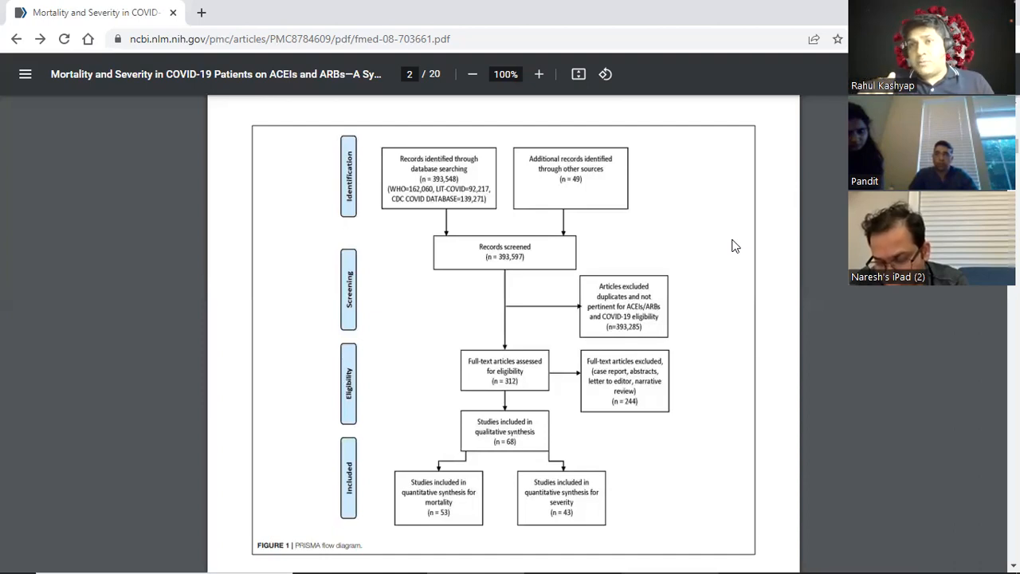
pyautogui.moveTo(503, 354)
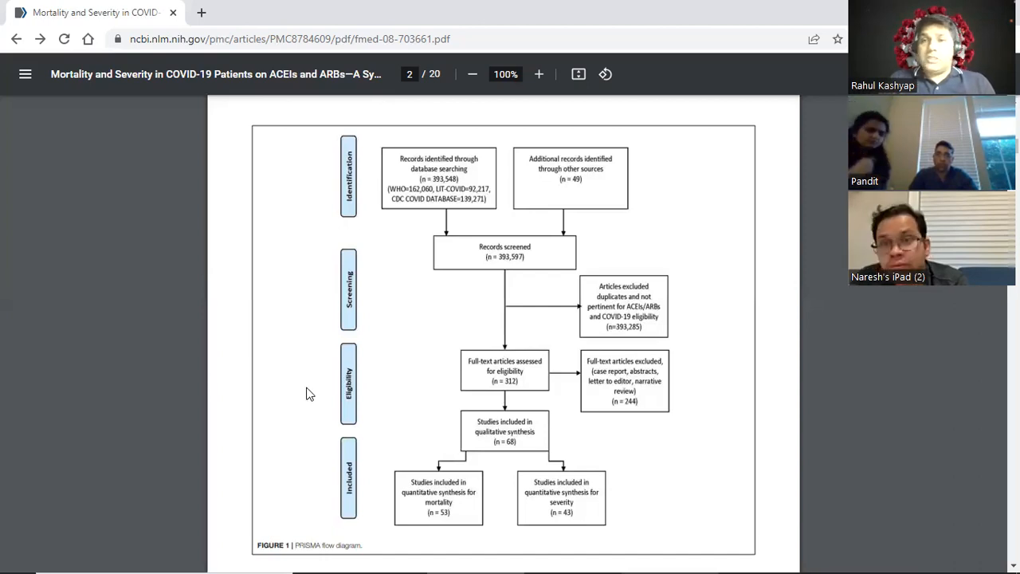
pyautogui.moveTo(334, 437)
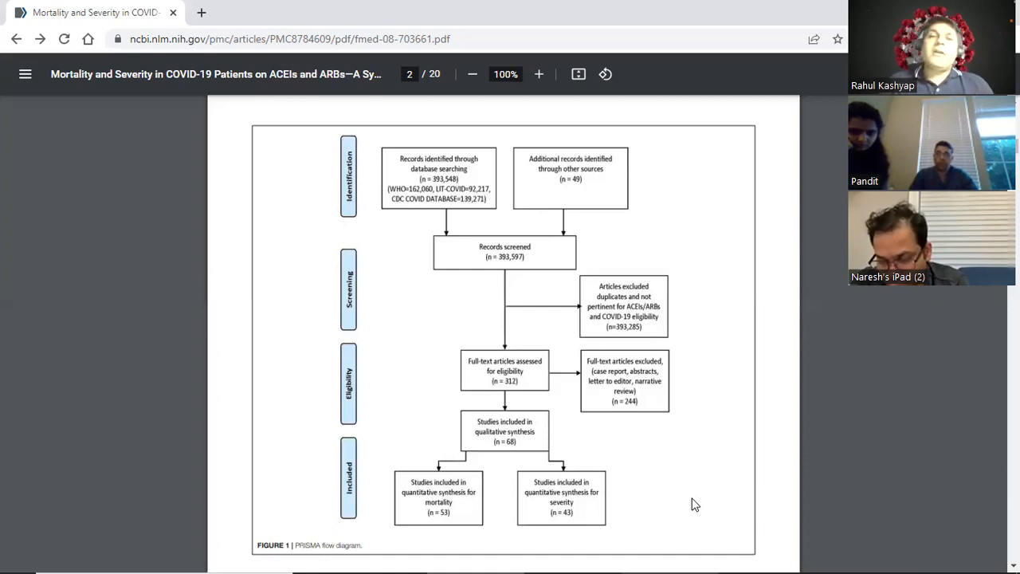
# Scroll down through the rotated Table 1 pages to Materials and Methods on page 8
pyautogui.scroll(-3)
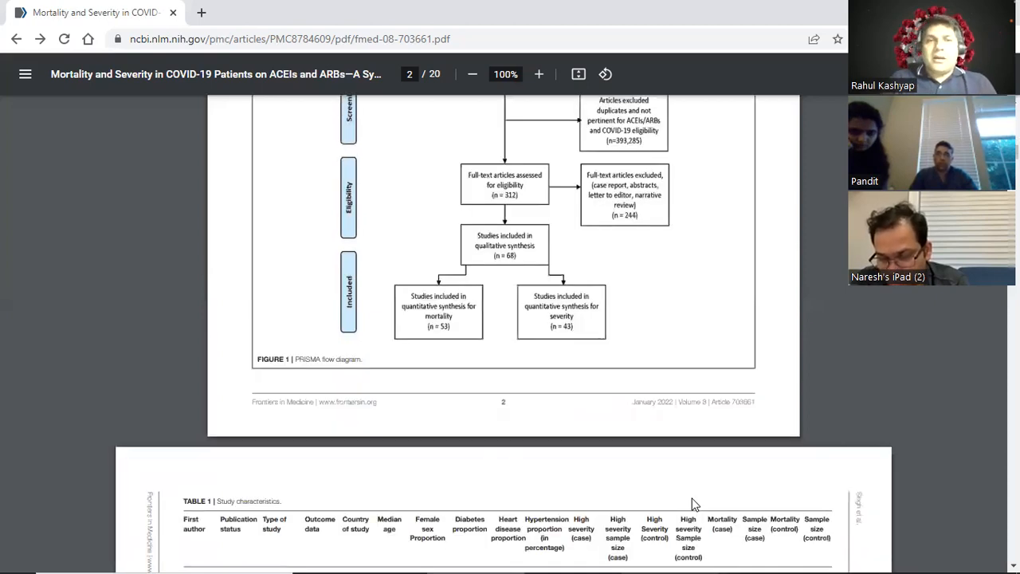
pyautogui.scroll(-3)
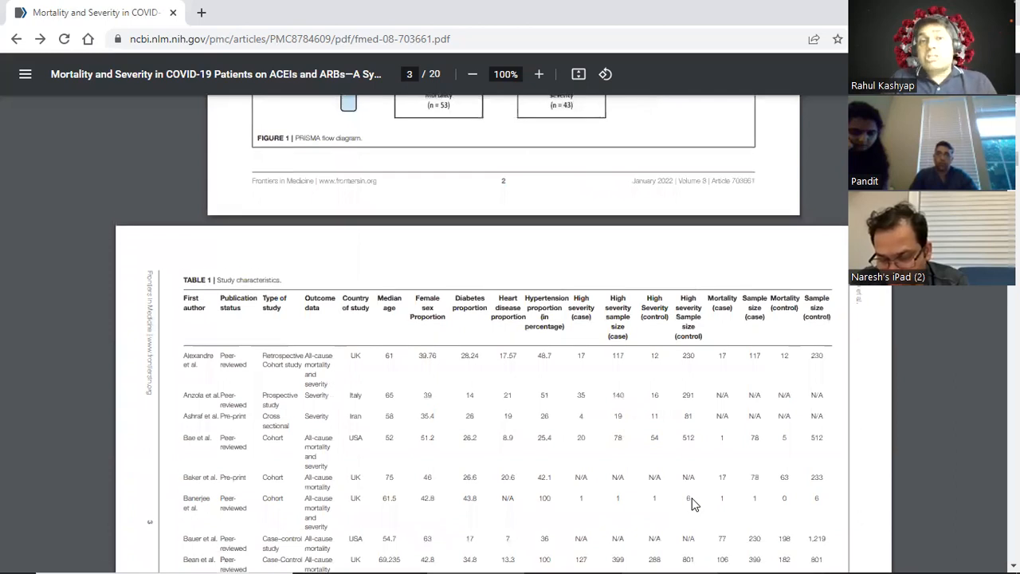
pyautogui.scroll(-3)
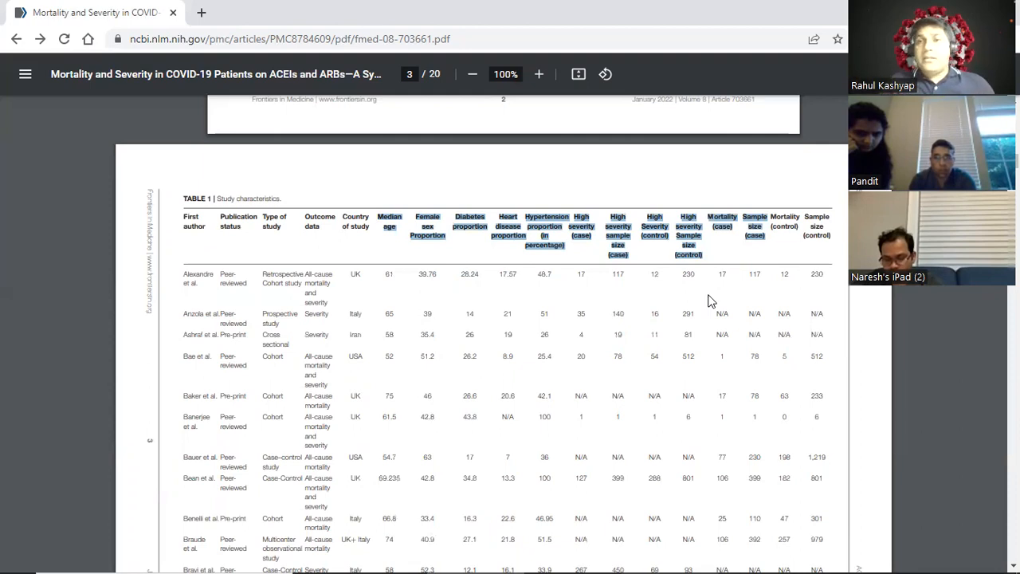
pyautogui.scroll(-3)
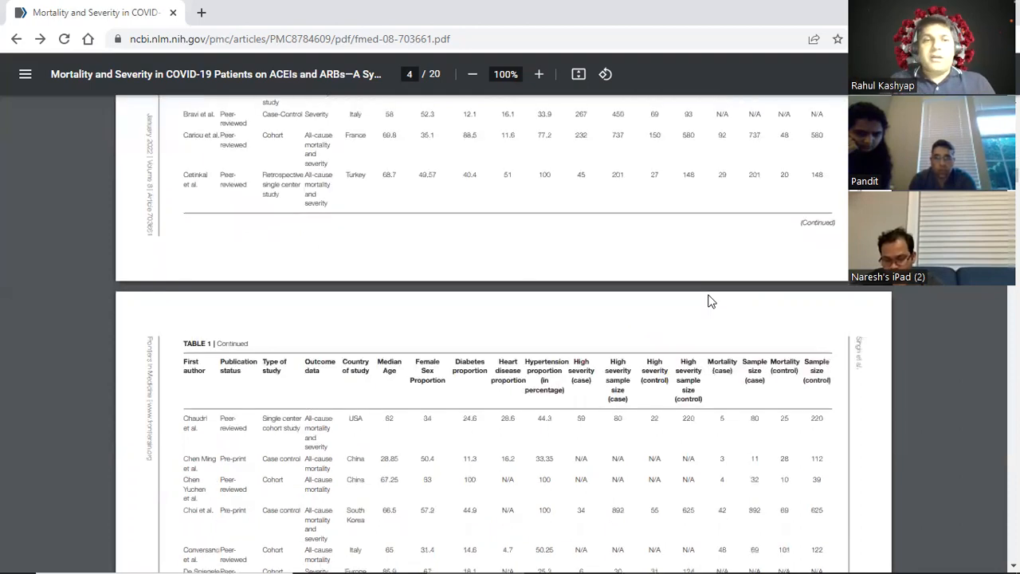
pyautogui.scroll(-3)
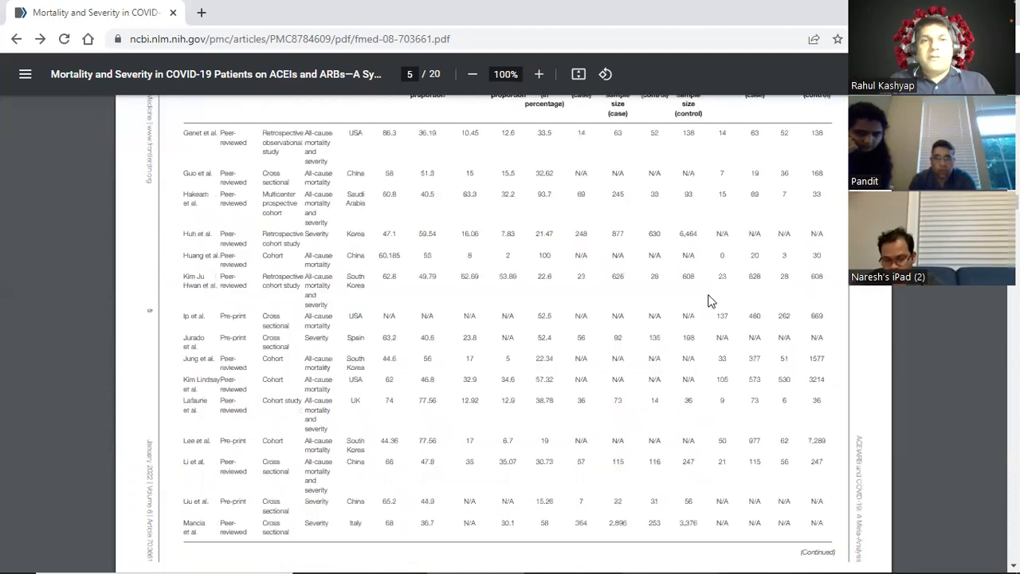
pyautogui.scroll(-3)
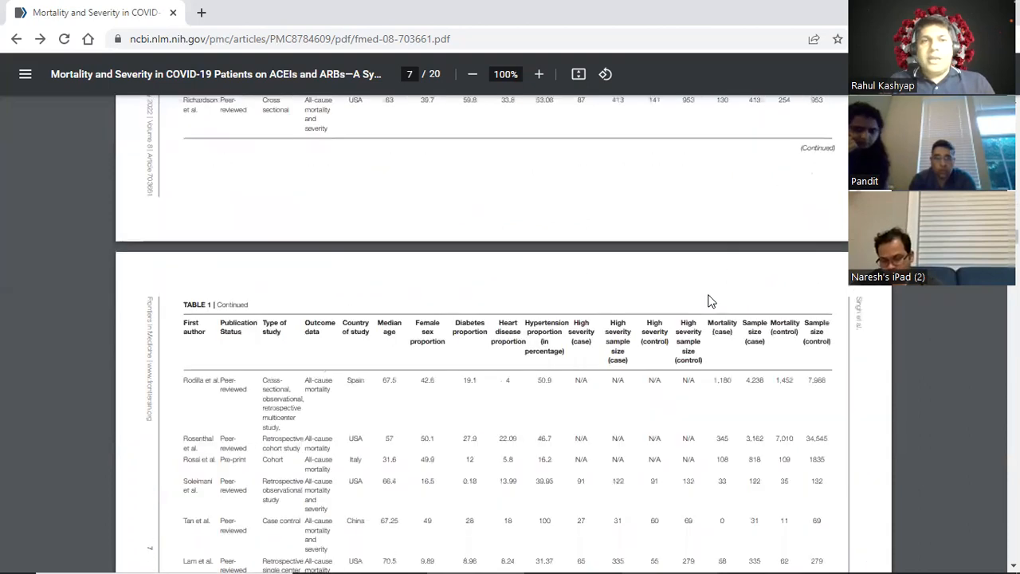
pyautogui.scroll(-3)
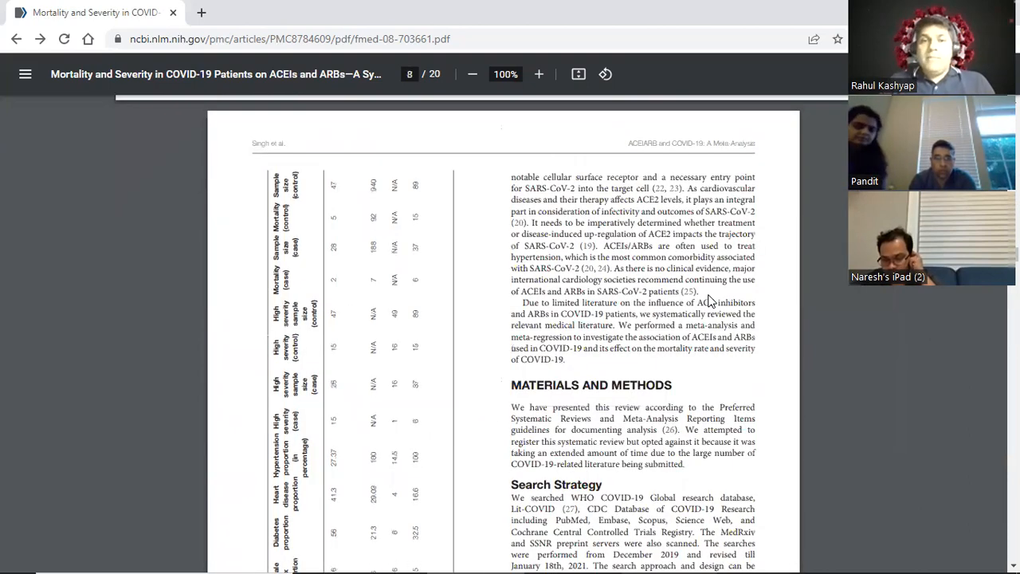
pyautogui.scroll(-3)
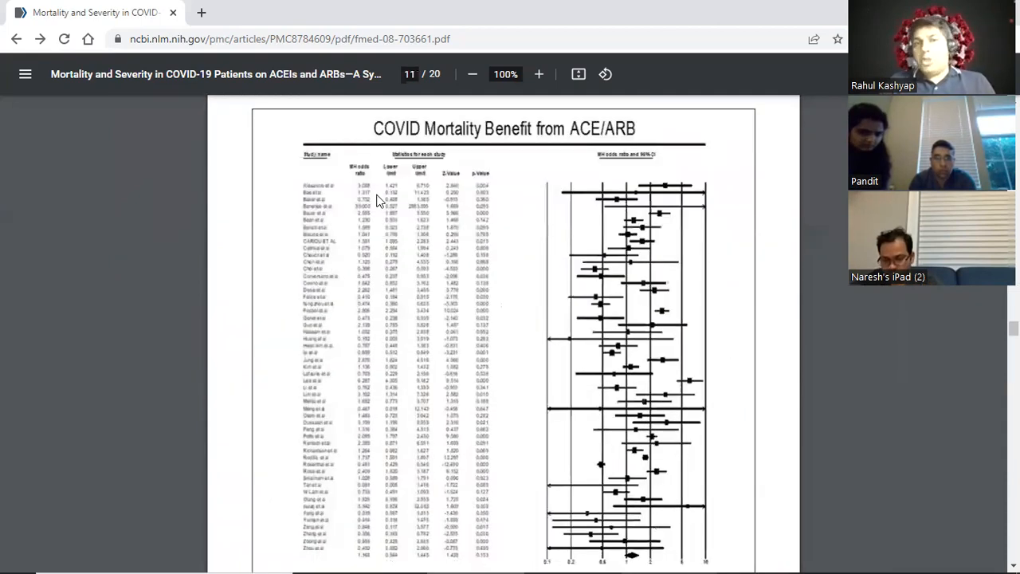
pyautogui.moveTo(550, 209)
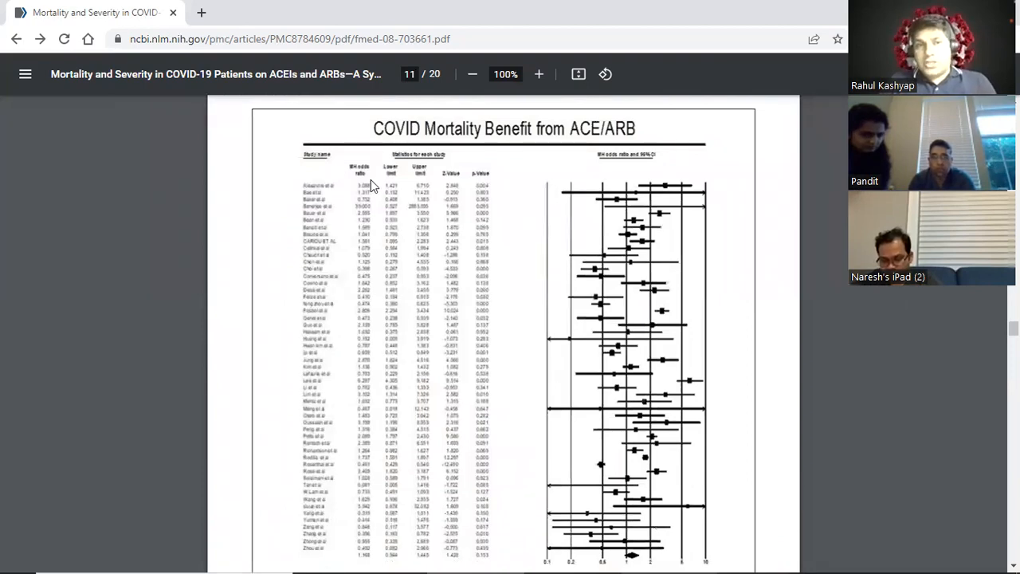
pyautogui.moveTo(389, 194)
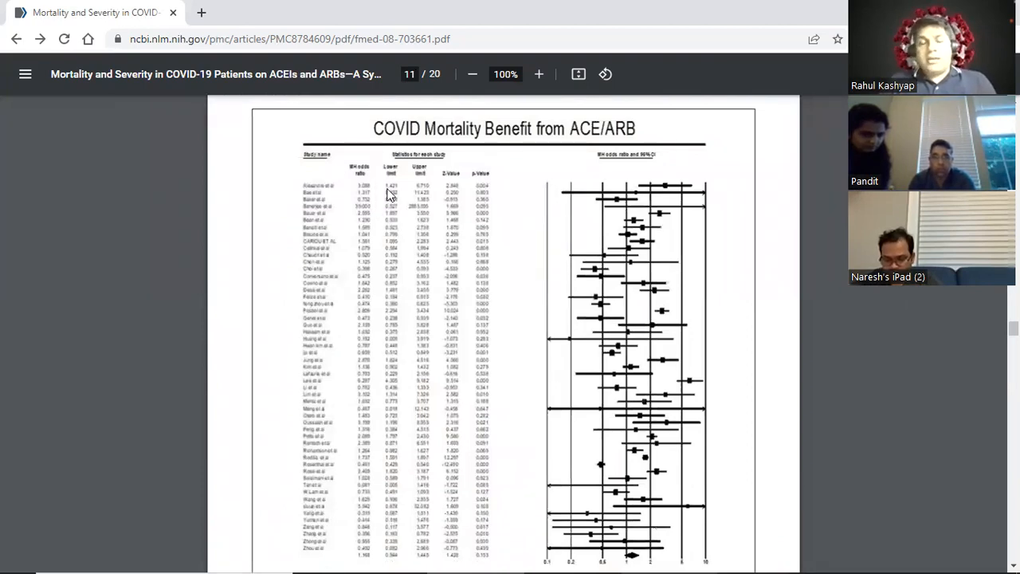
# Scroll to page 11's Figure 2 forest plot showing I² = 93.2%
pyautogui.scroll(-3)
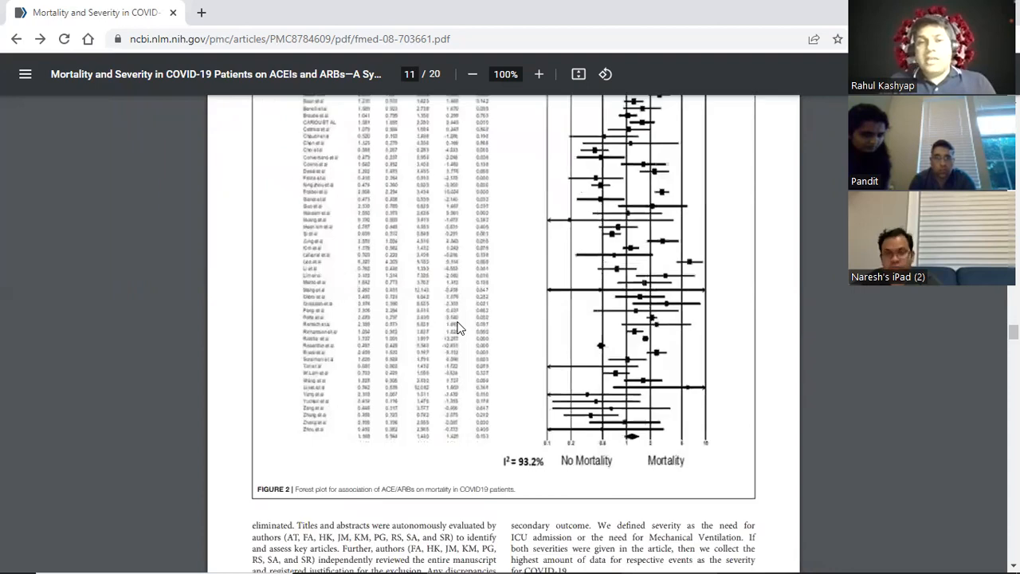
pyautogui.scroll(-3)
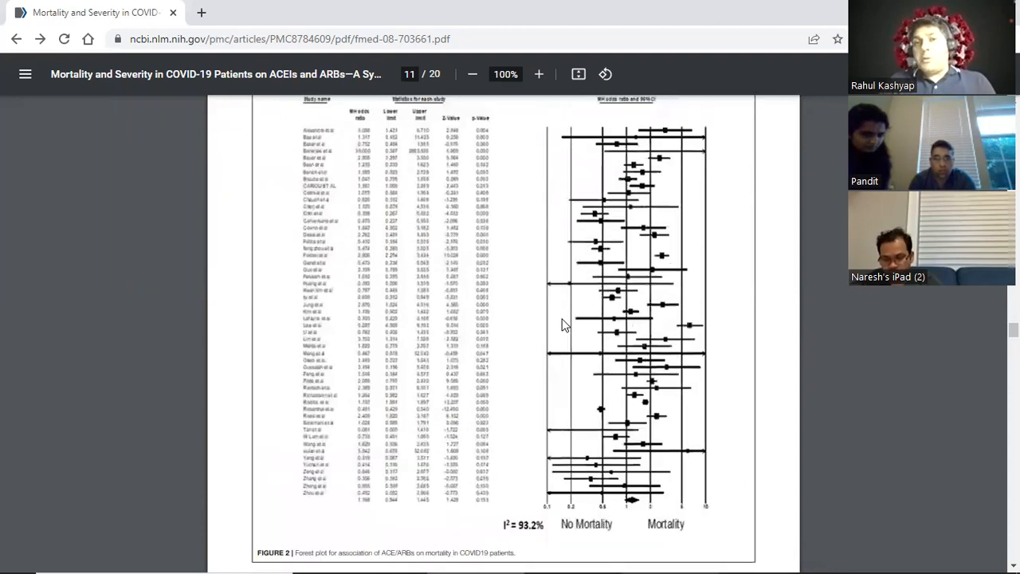
pyautogui.moveTo(467, 238)
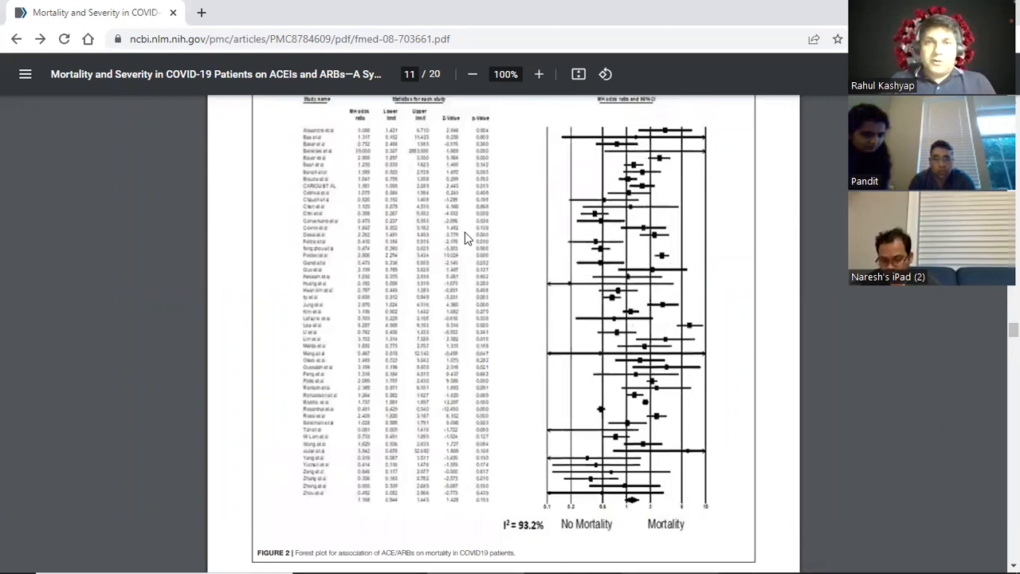
# Zoom the forest plot from 100% to 125%, then scroll to its pooled result and caption
pyautogui.click(539, 74)
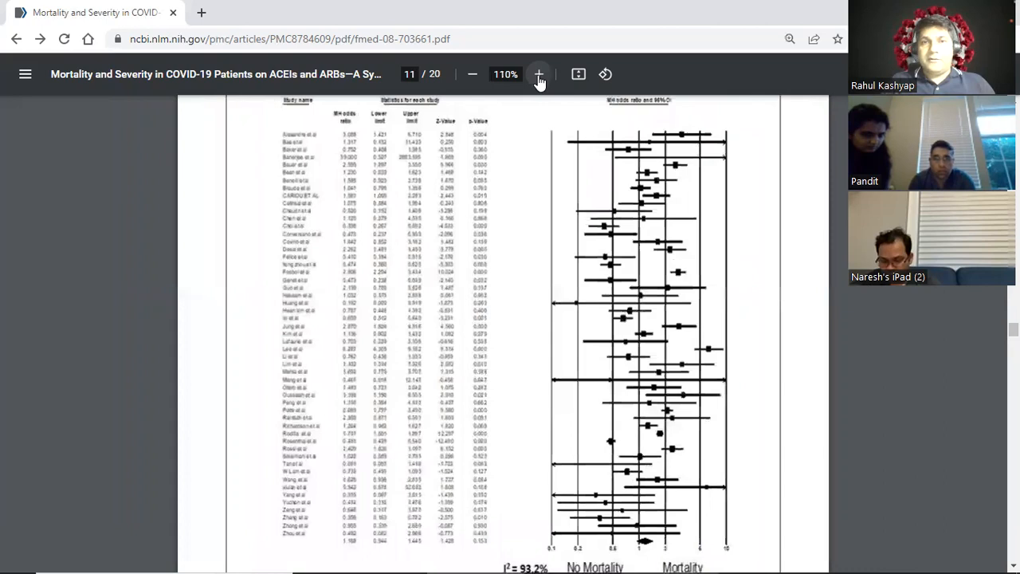
pyautogui.click(539, 74)
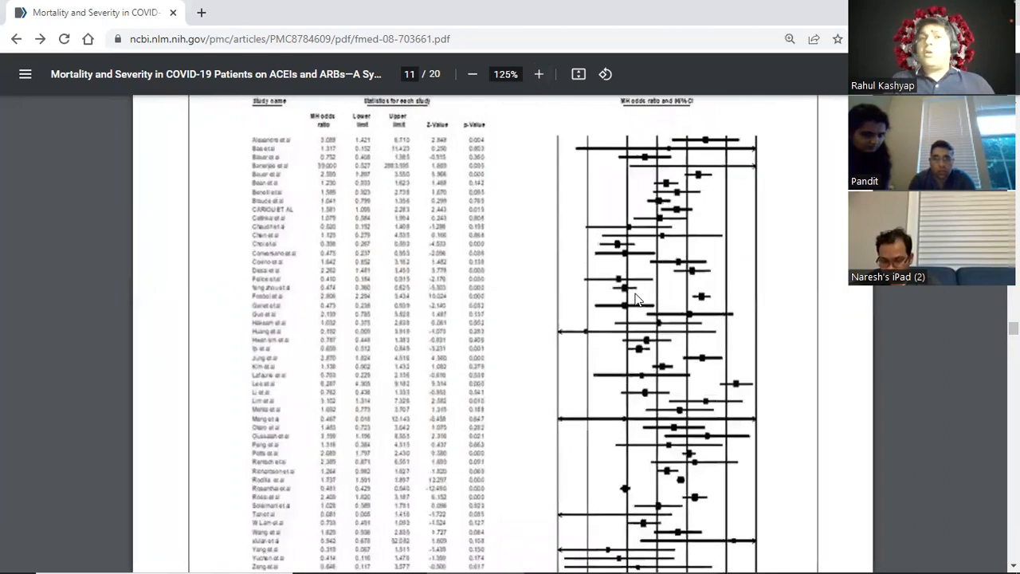
pyautogui.moveTo(555, 301)
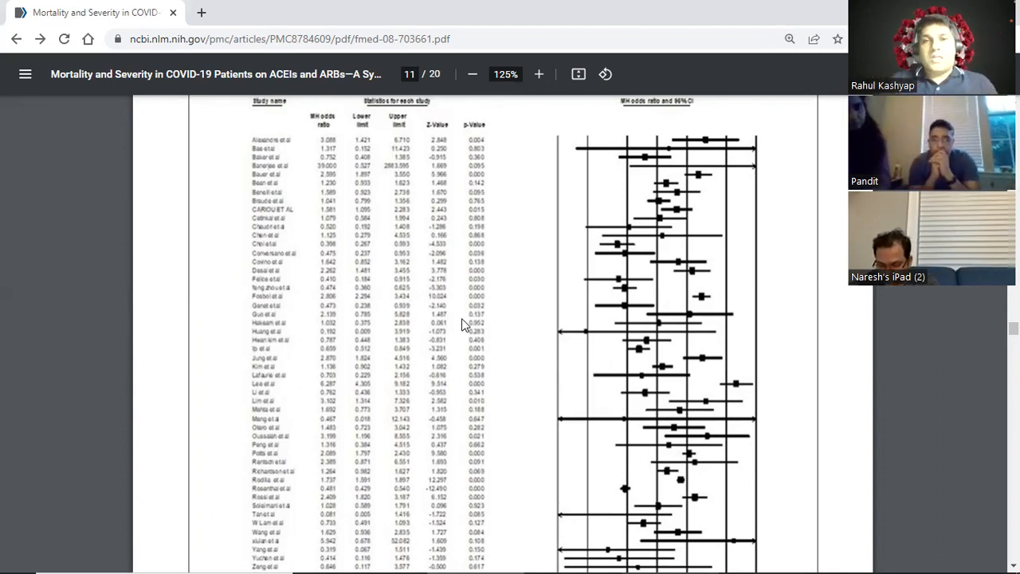
pyautogui.scroll(-3)
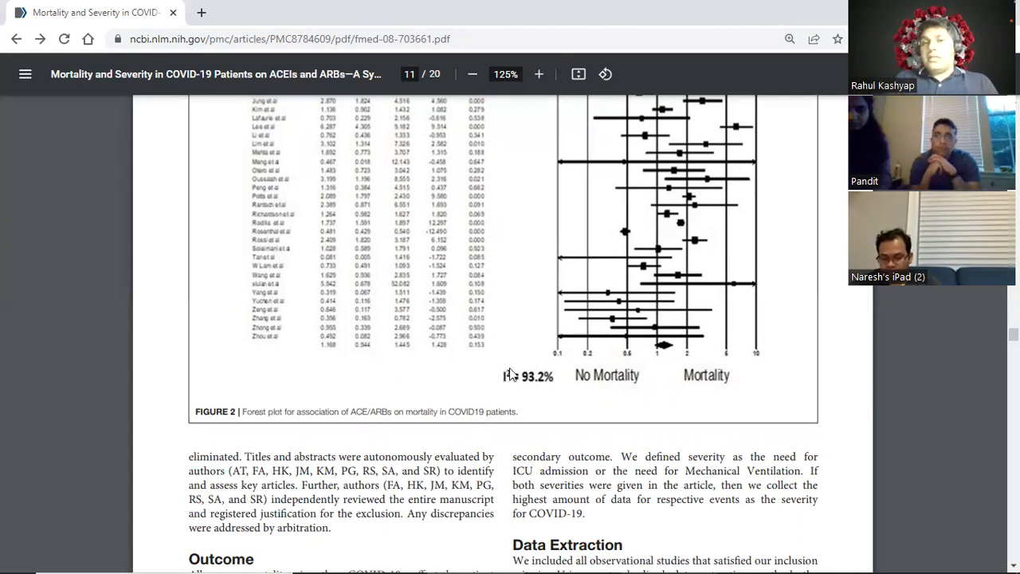
pyautogui.moveTo(541, 389)
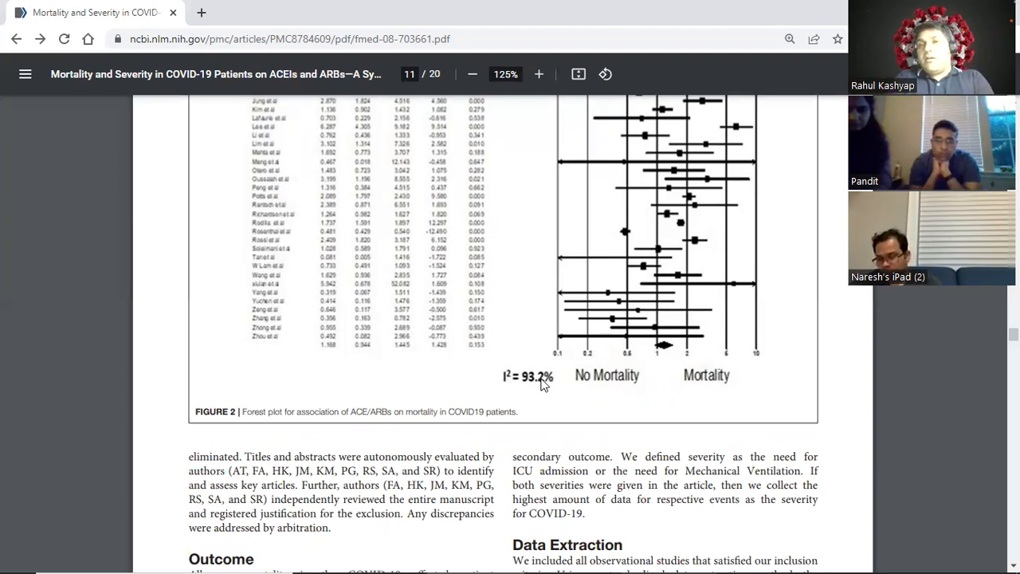
pyautogui.moveTo(501, 385)
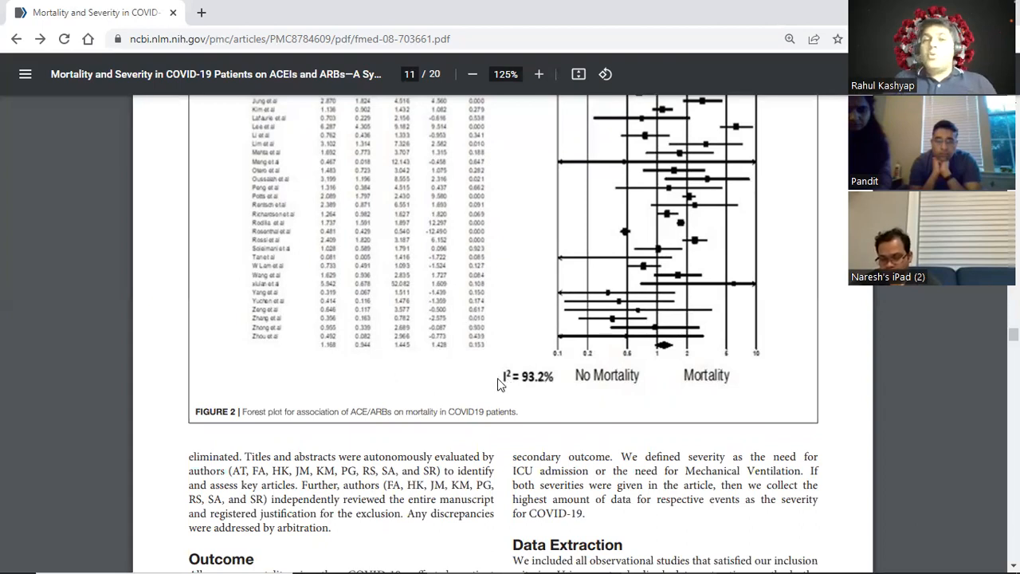
pyautogui.moveTo(542, 399)
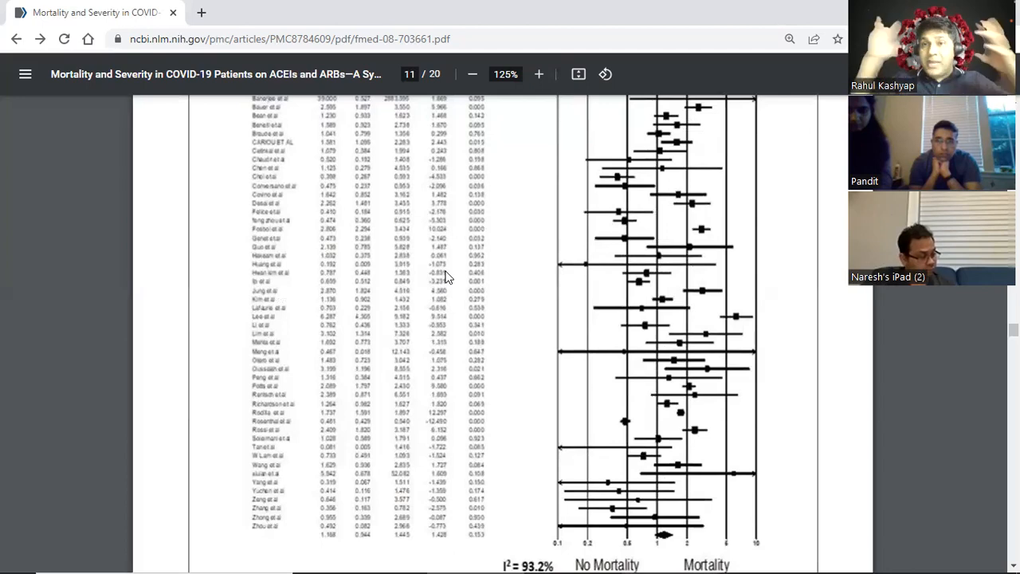
pyautogui.moveTo(394, 295)
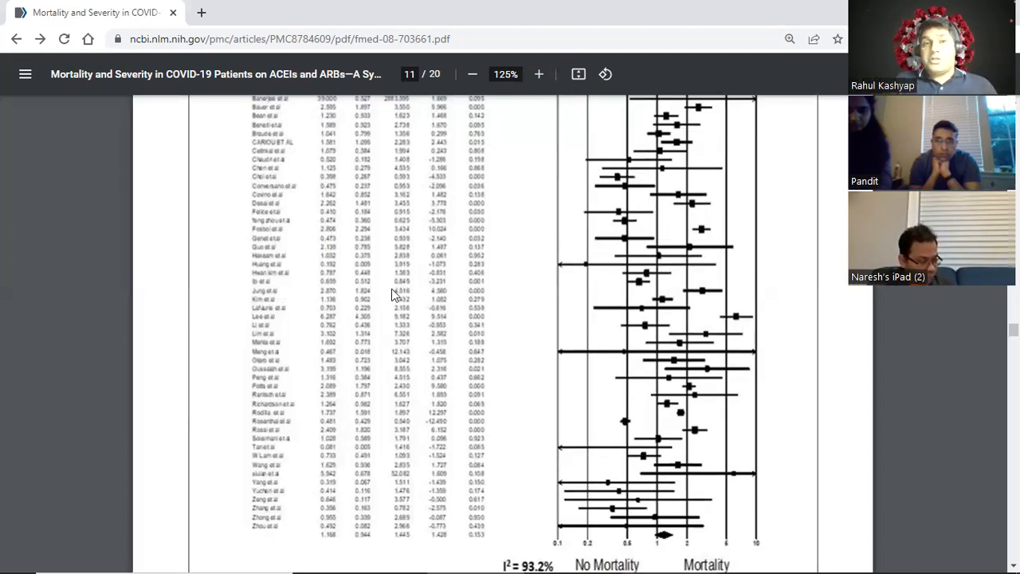
# Scroll from Figure 2 back to page 8's Search Strategy and Eligibility Criteria
pyautogui.scroll(-3)
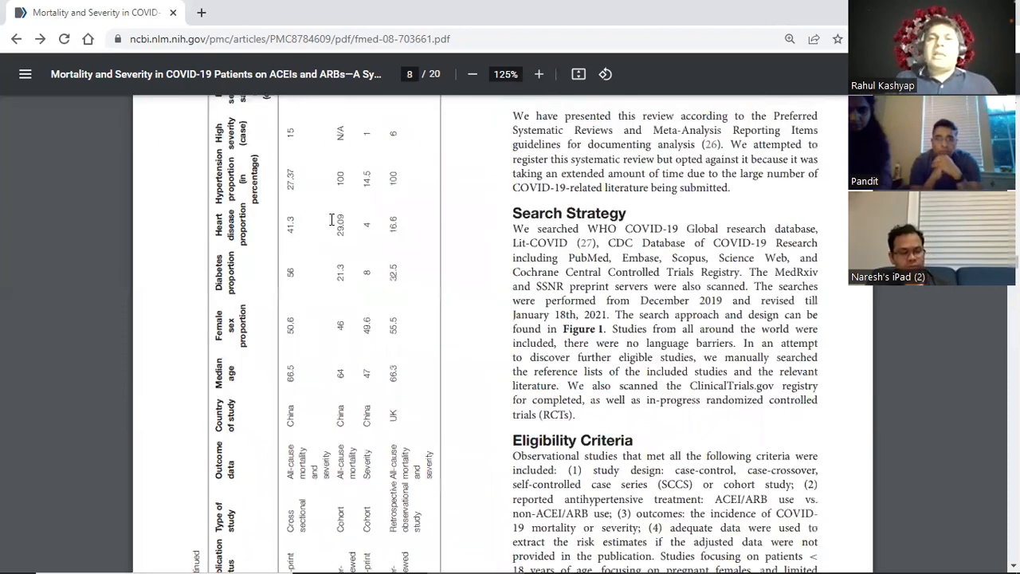
# Scroll past page 12's severity forest plot to page 13's Figure 4 caption and Results
pyautogui.scroll(-3)
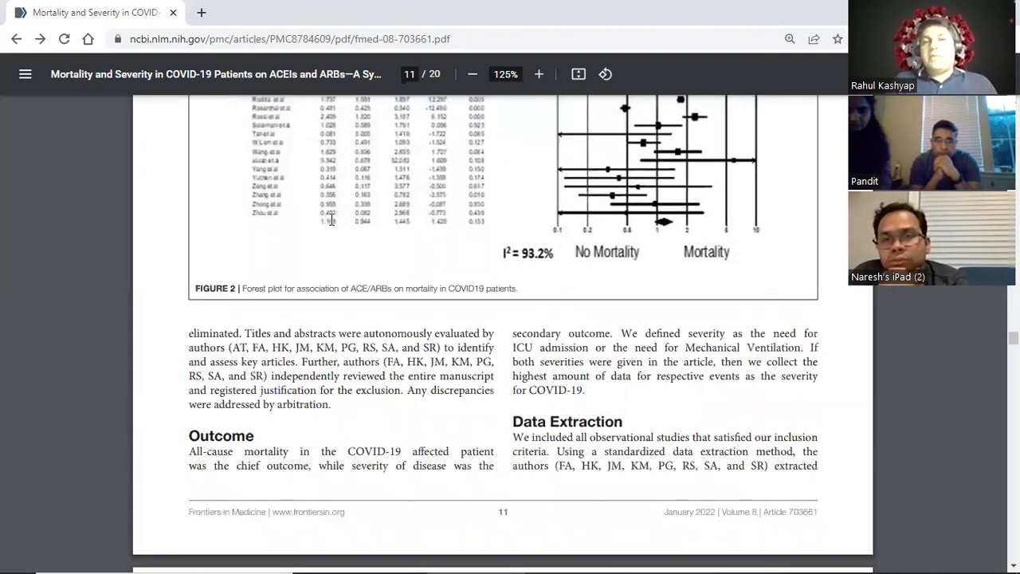
pyautogui.scroll(-3)
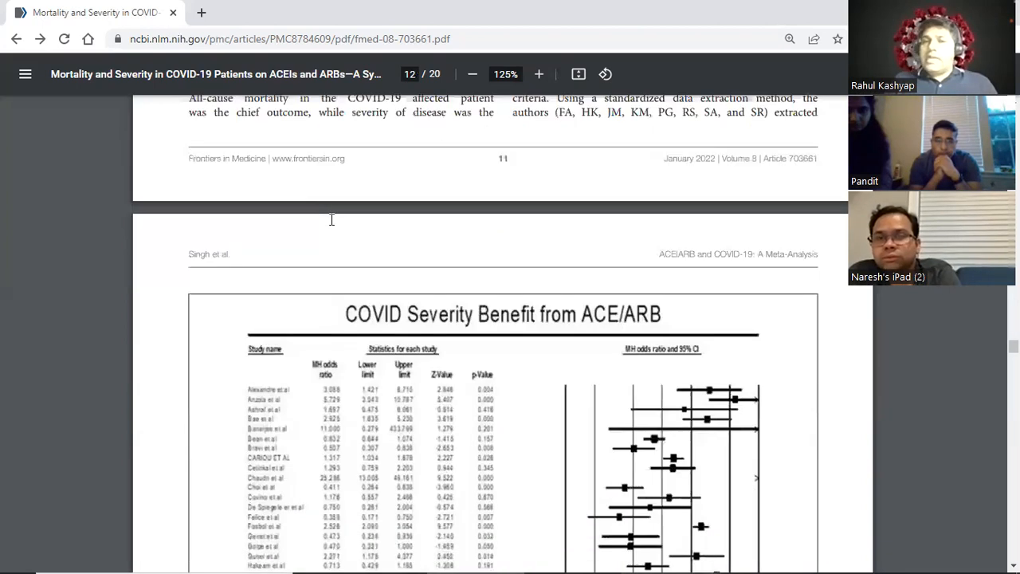
pyautogui.scroll(-3)
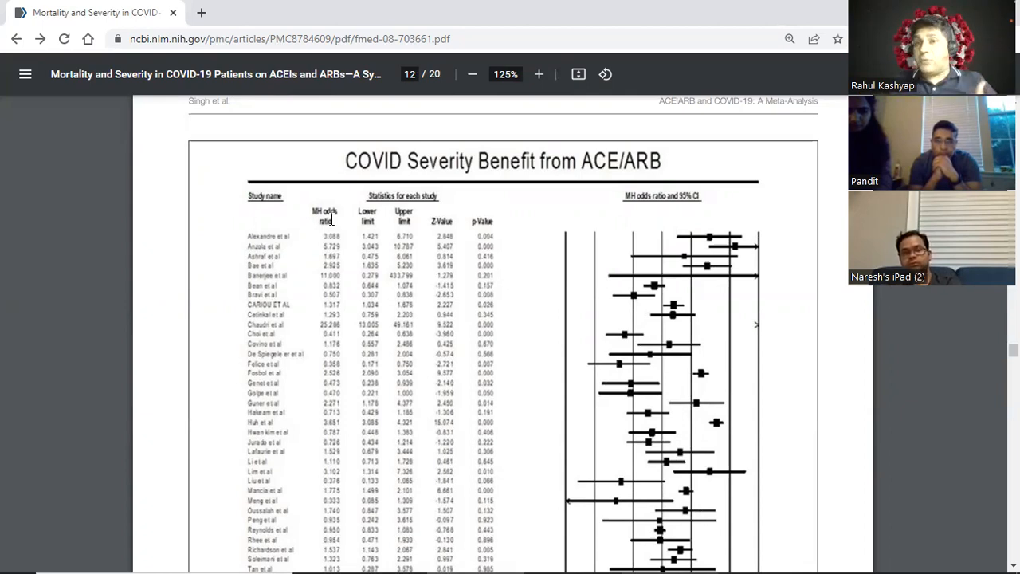
pyautogui.scroll(-3)
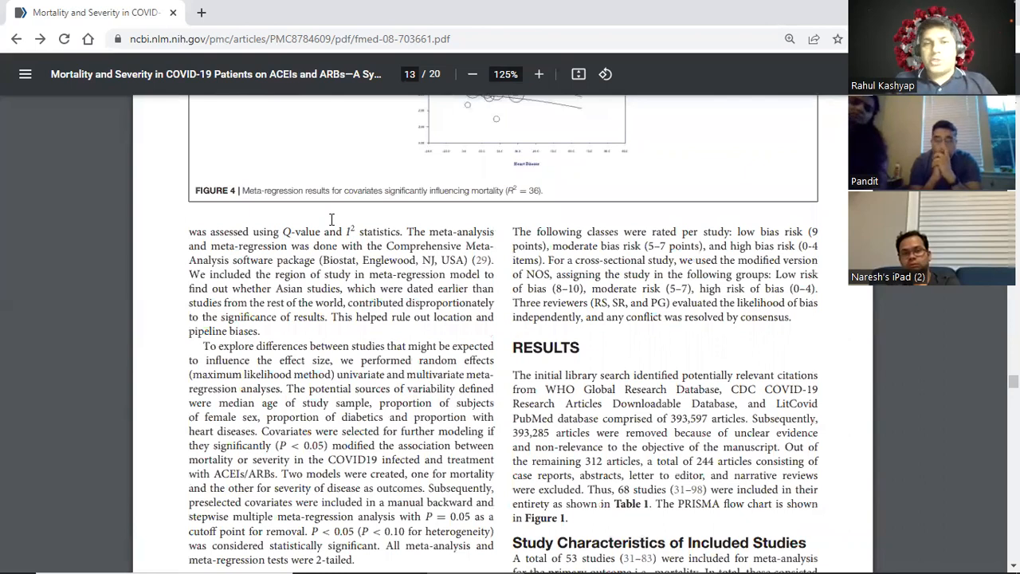
# Highlight the Study Characteristics opening, then scroll to page 14's mortality, severity and meta-regression results
pyautogui.scroll(-3)
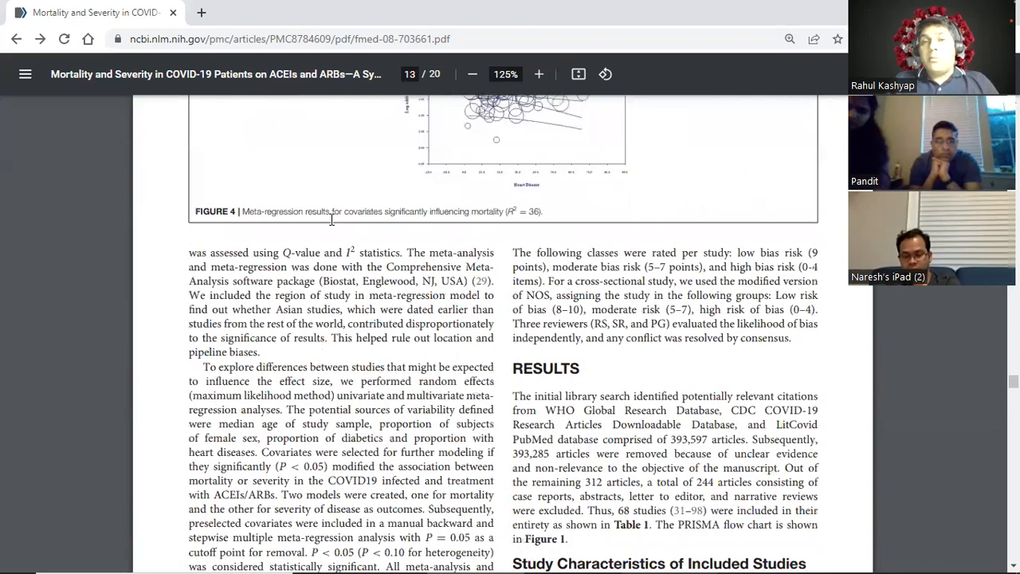
pyautogui.scroll(-3)
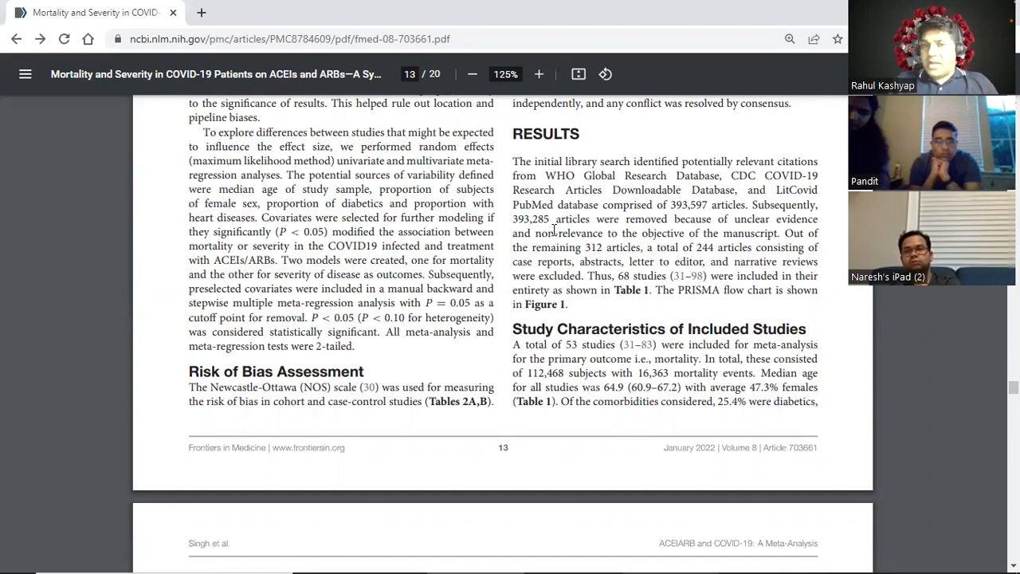
pyautogui.scroll(-3)
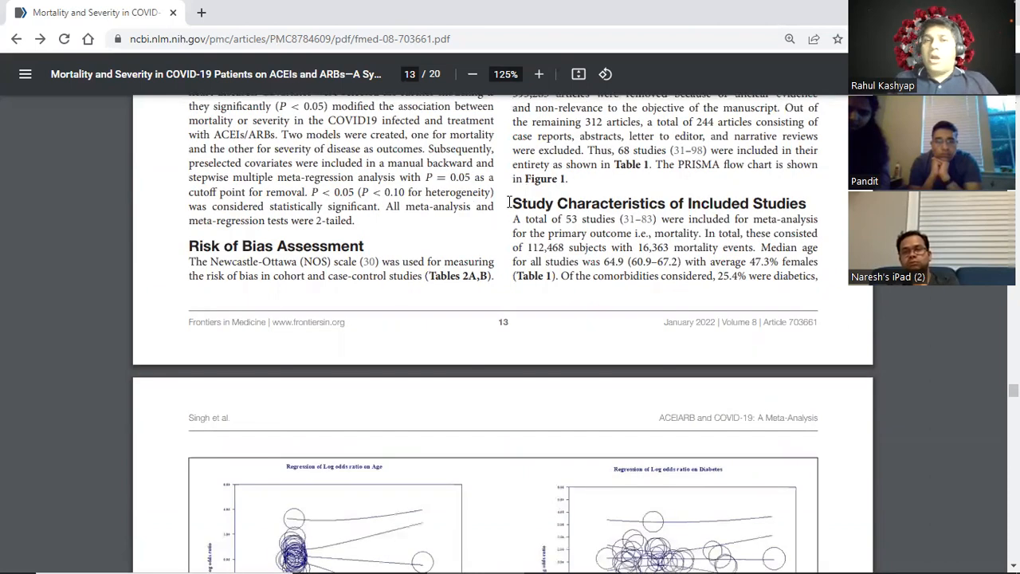
pyautogui.moveTo(513, 203); pyautogui.dragTo(682, 219)
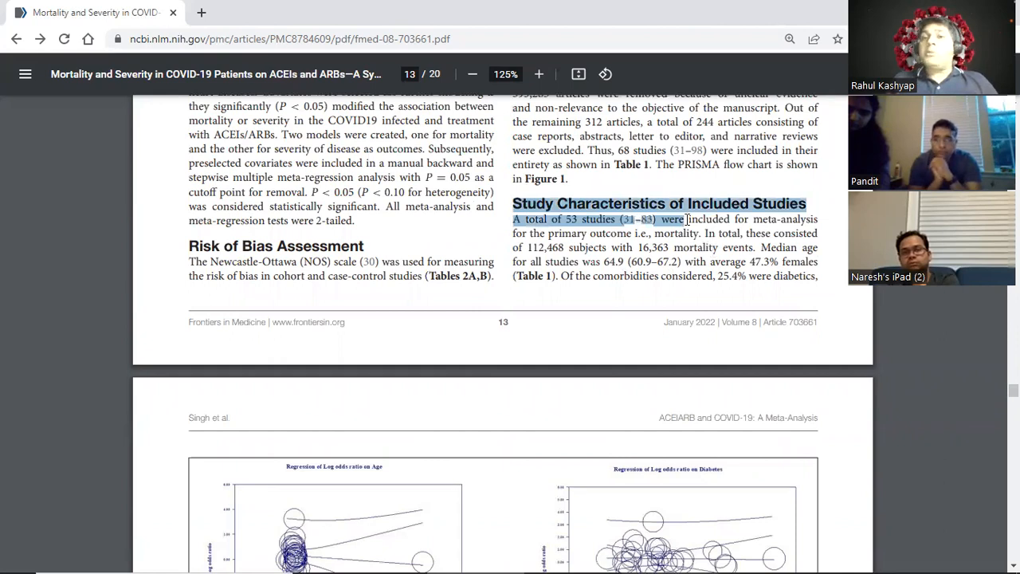
pyautogui.scroll(-3)
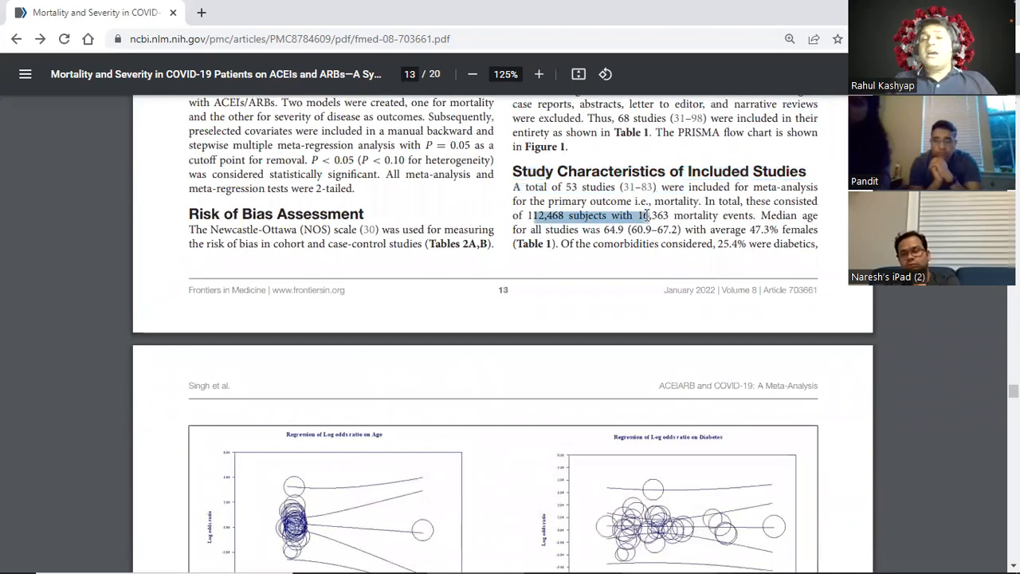
pyautogui.scroll(-3)
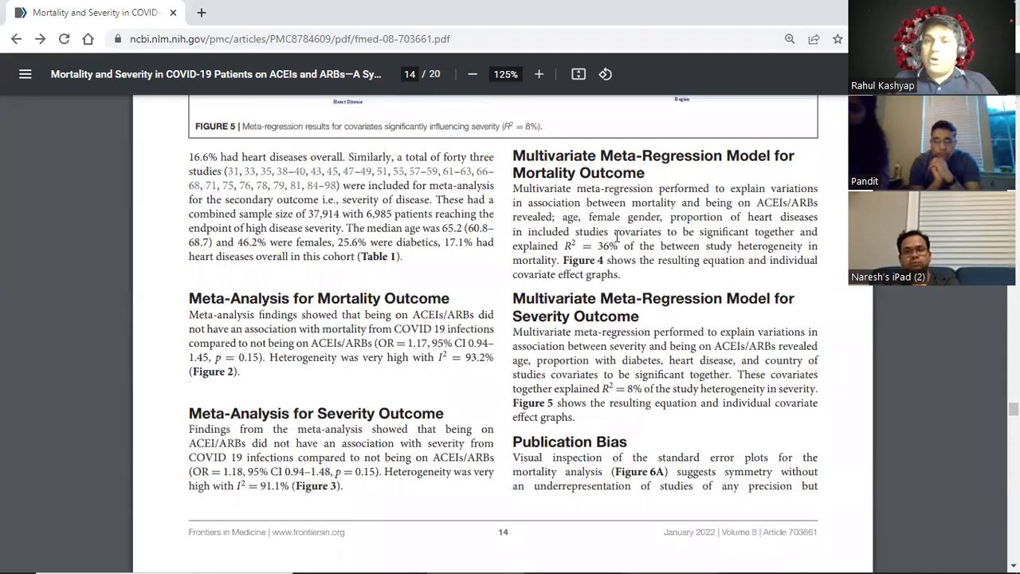
# Scroll through Publication Bias and the Figure 6 funnel plots to page 16's Discussion
pyautogui.scroll(-3)
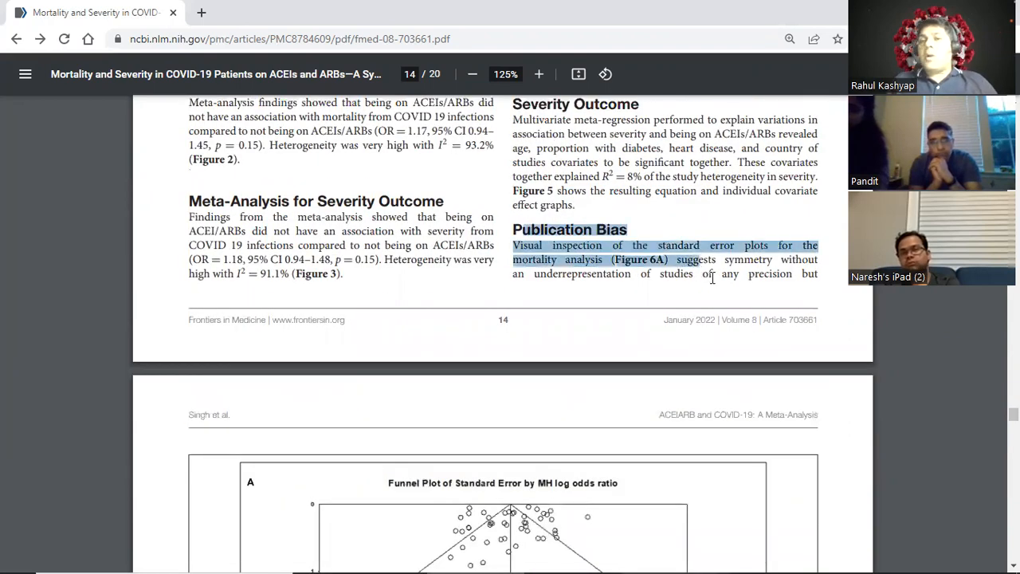
pyautogui.scroll(-3)
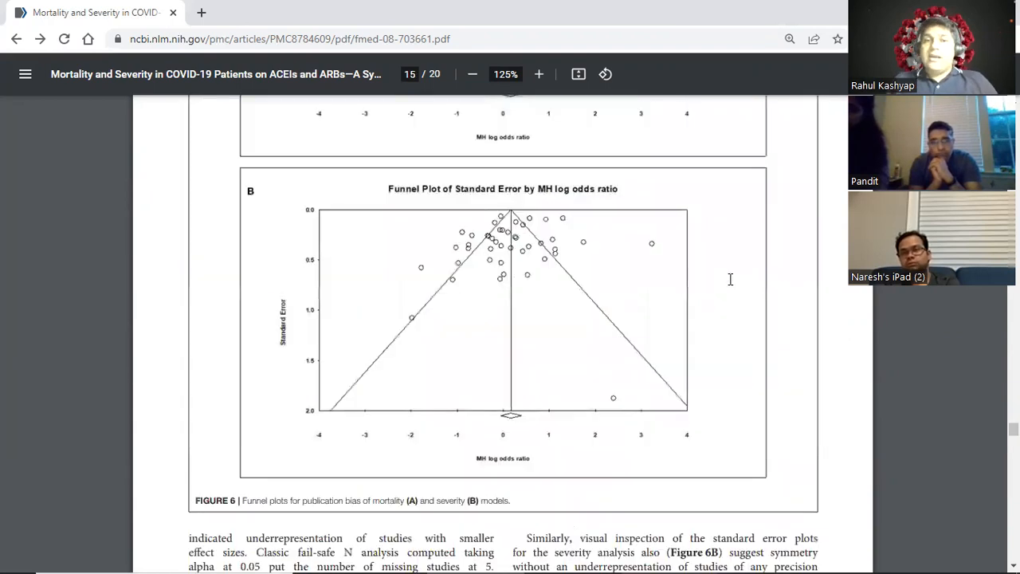
pyautogui.scroll(-3)
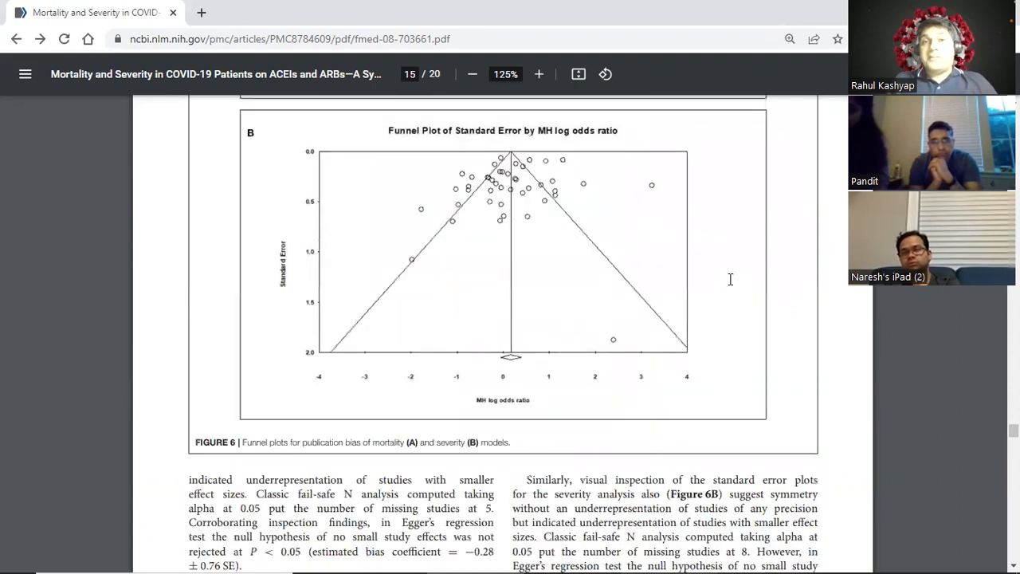
pyautogui.scroll(-3)
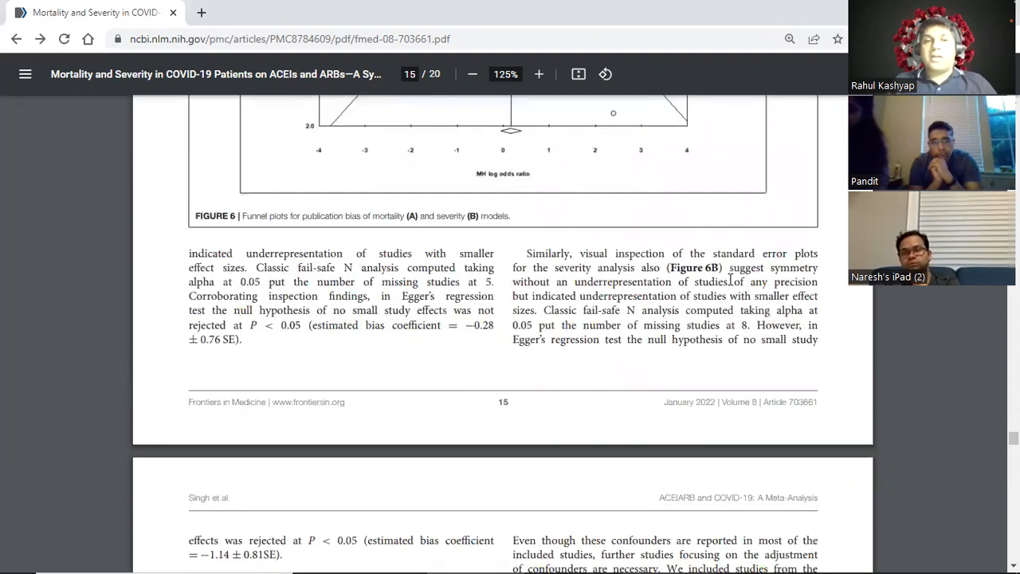
pyautogui.scroll(-3)
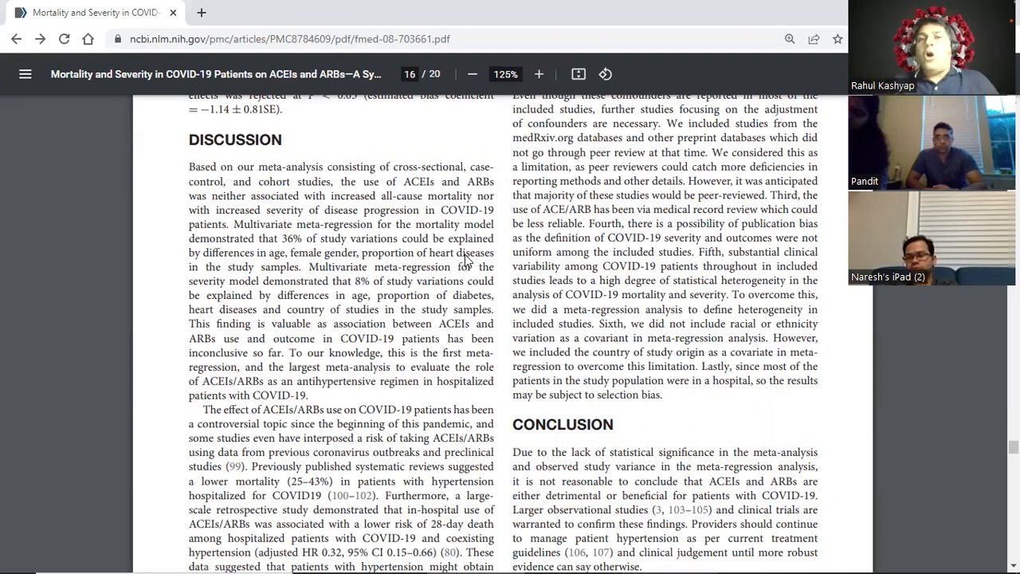
pyautogui.scroll(-3)
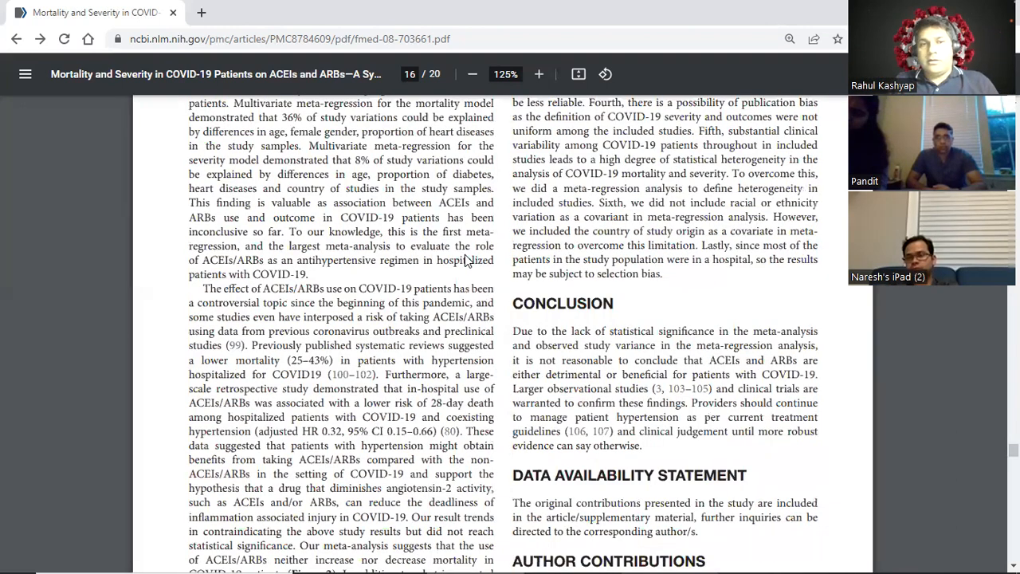
pyautogui.scroll(-3)
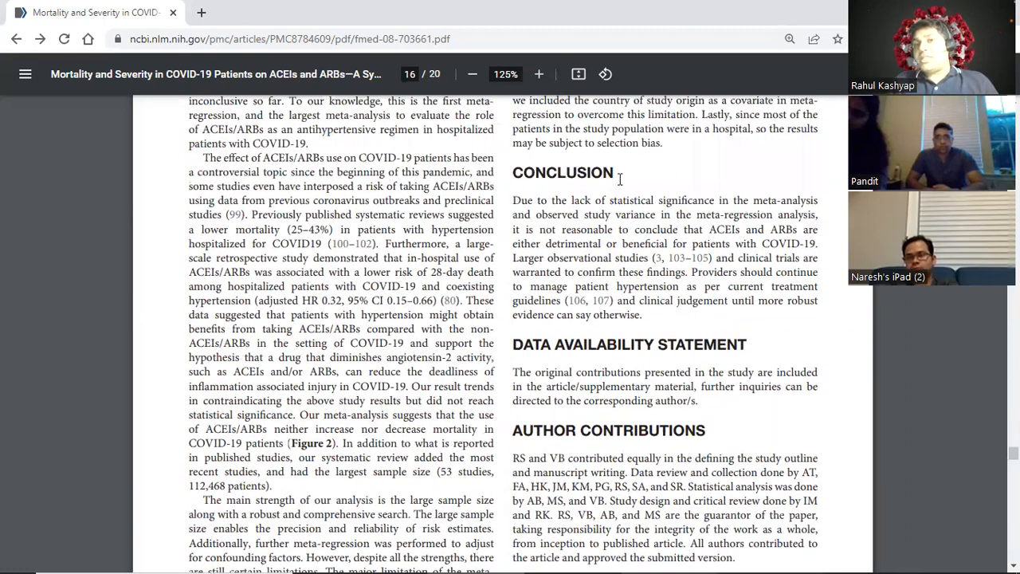
pyautogui.scroll(3)
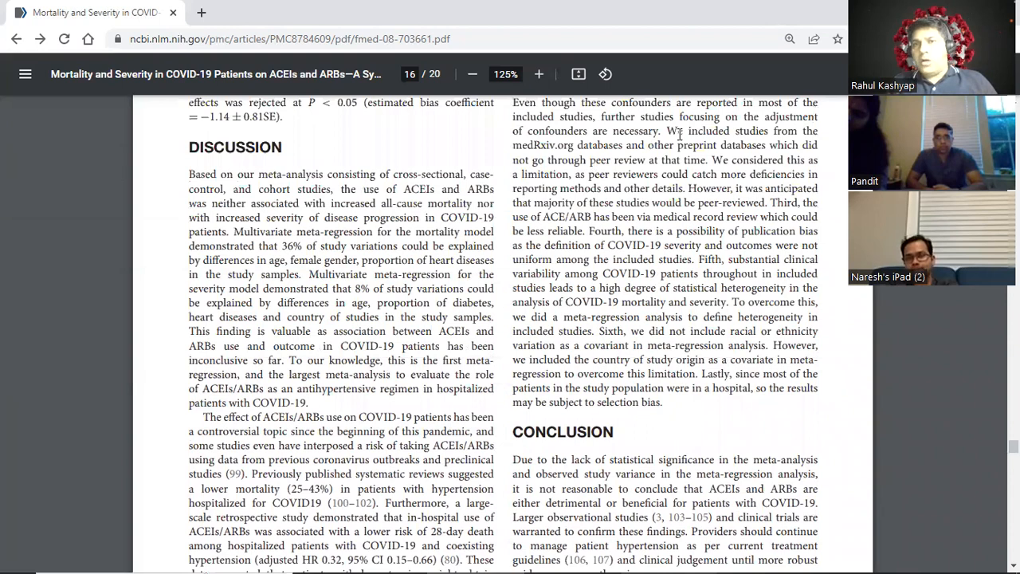
pyautogui.moveTo(731, 301)
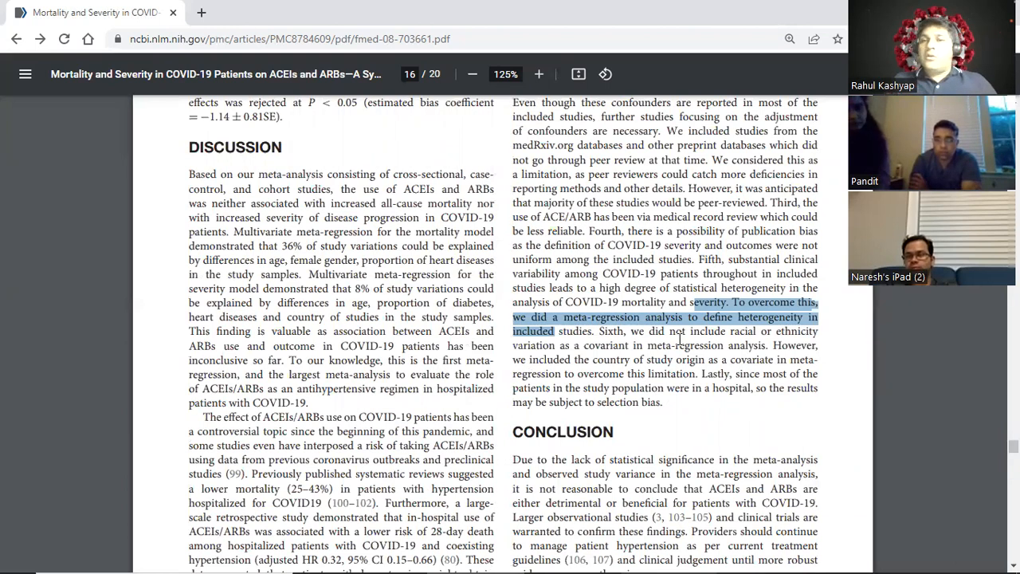
# Highlight the Conclusion's sentences about ACEIs and ARBs on page 16
pyautogui.scroll(-3)
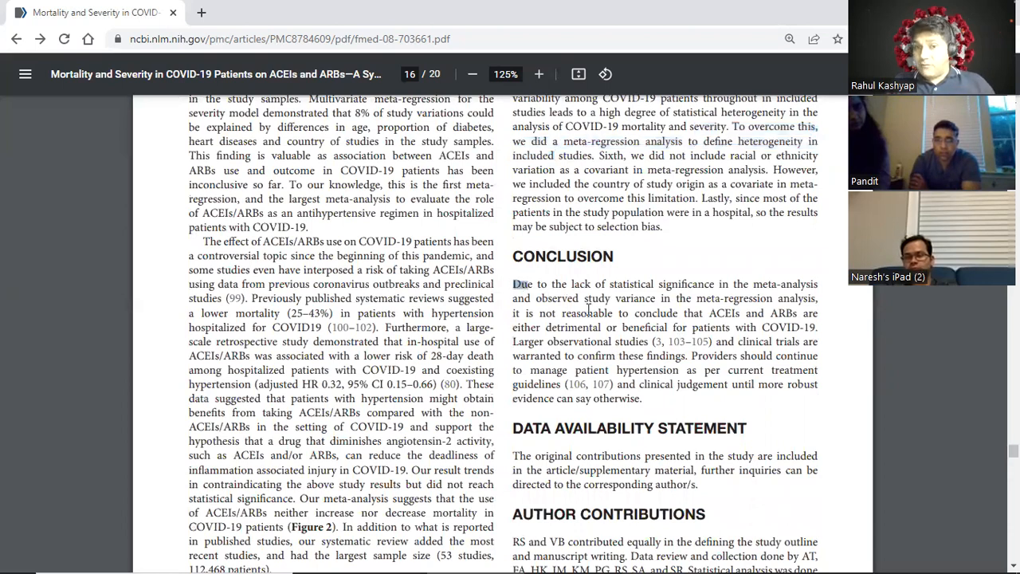
pyautogui.moveTo(515, 284); pyautogui.dragTo(658, 342)
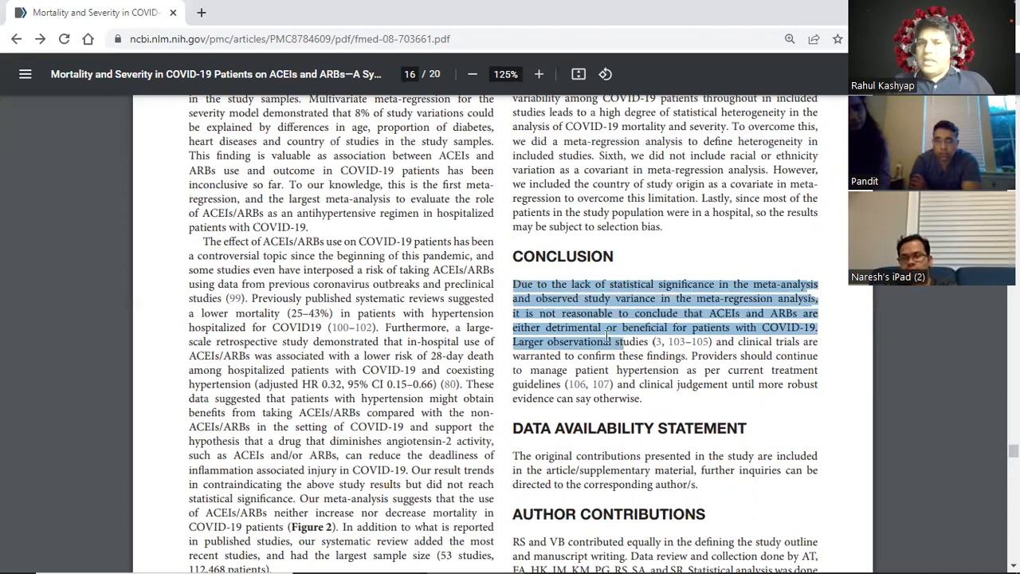
pyautogui.moveTo(613, 341); pyautogui.dragTo(661, 384)
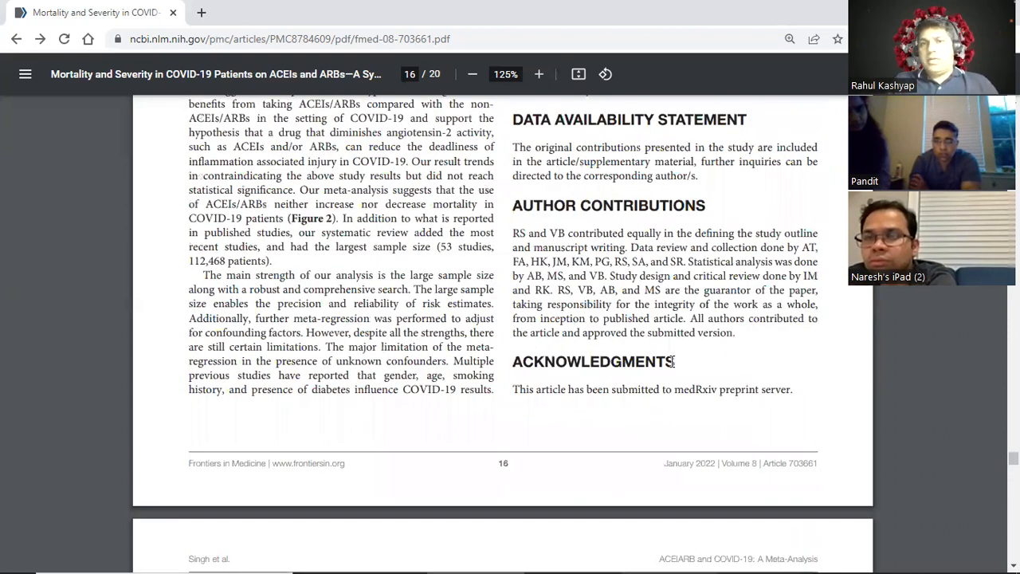
# Highlight 'medRxiv' in the Acknowledgments and scroll on to the page 17 References
pyautogui.scroll(-3)
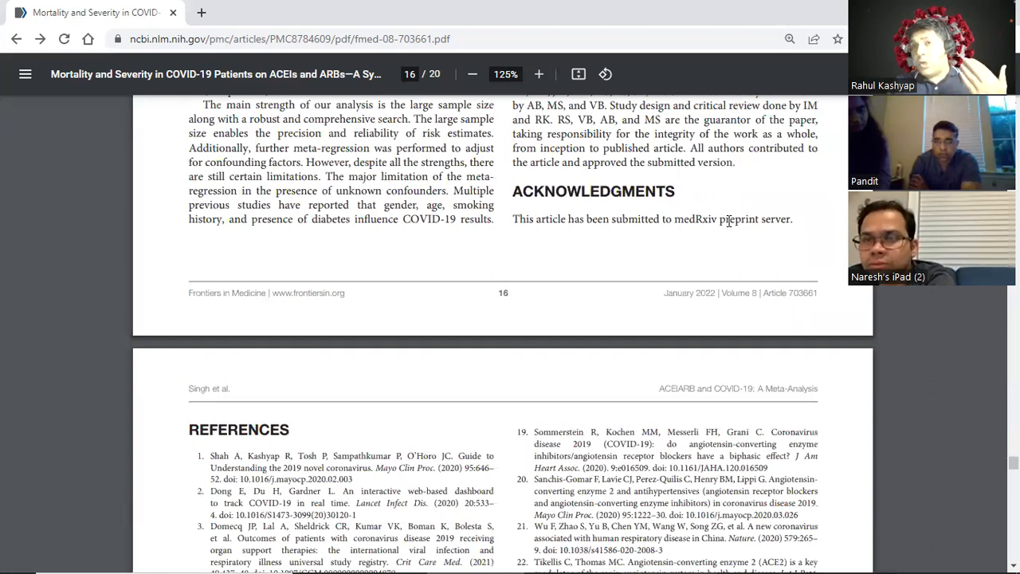
pyautogui.moveTo(687, 226)
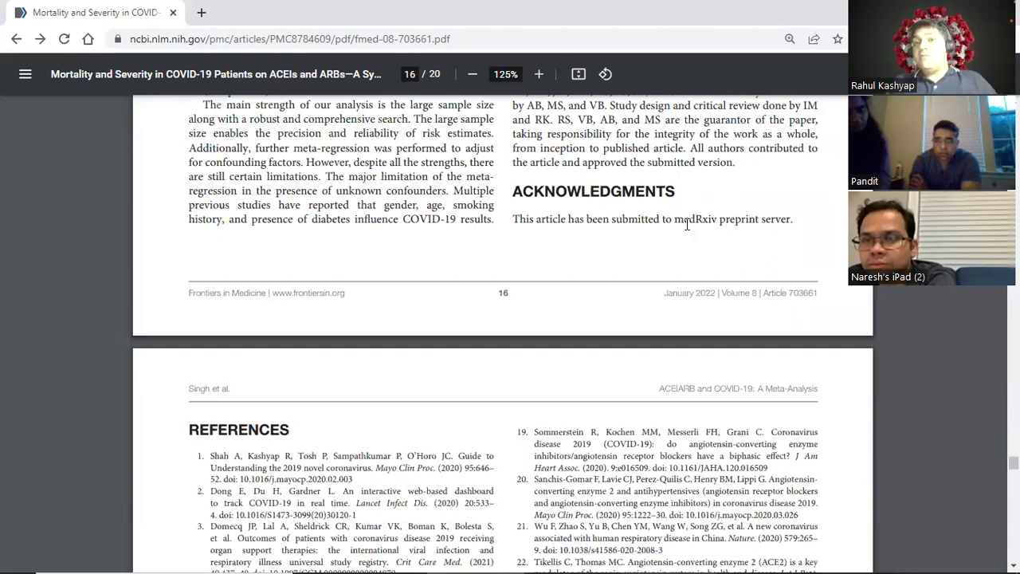
pyautogui.doubleClick(688, 218)
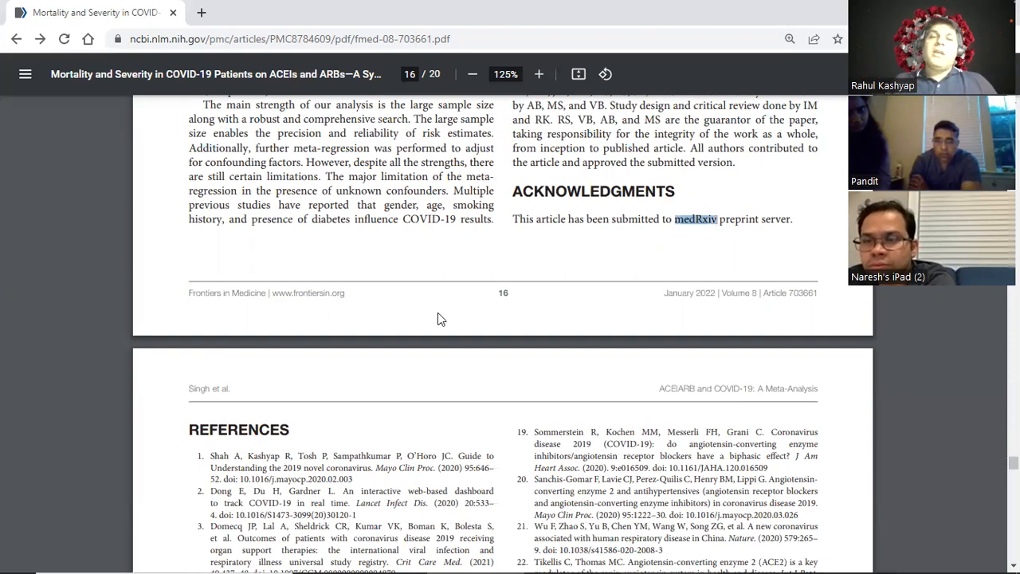
pyautogui.scroll(-3)
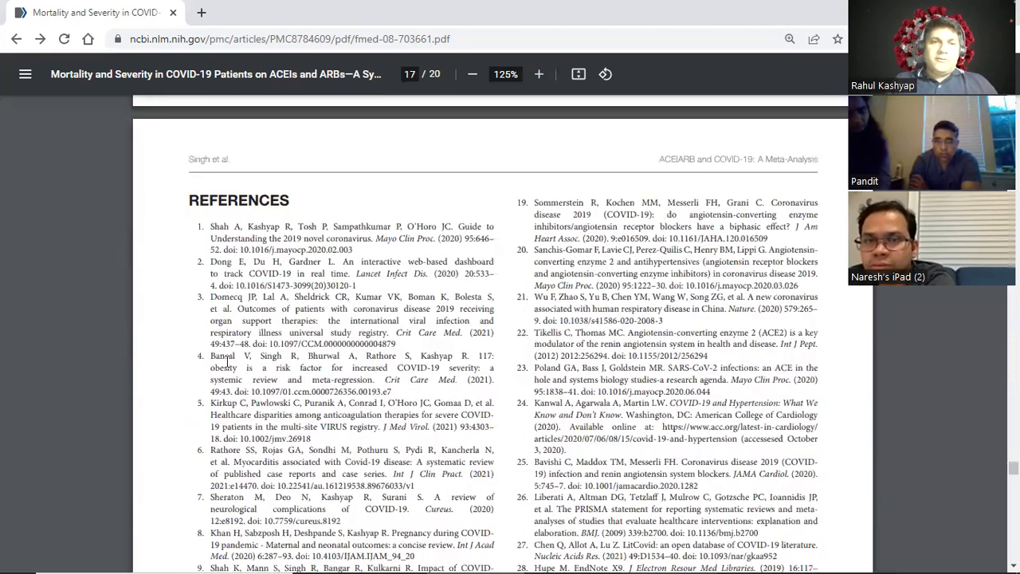
# Scroll through the references, then back up to the Figure 3 severity forest plot on page 12
pyautogui.scroll(-3)
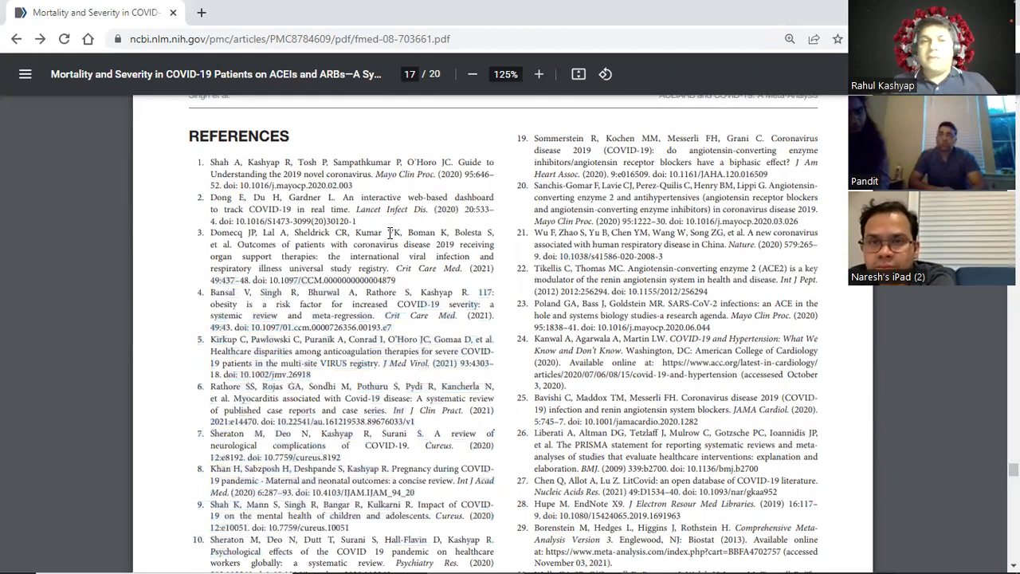
pyautogui.scroll(-3)
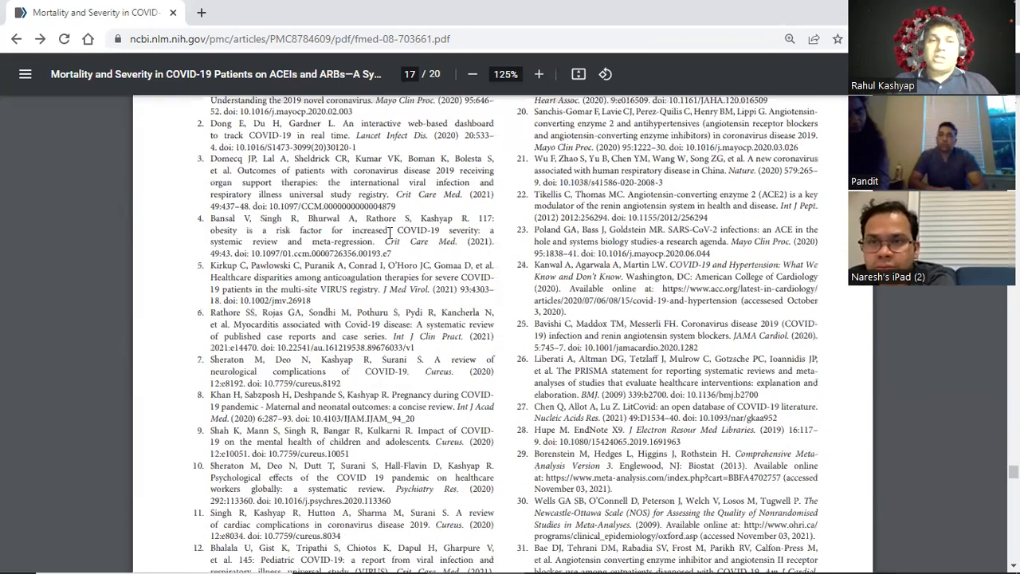
pyautogui.scroll(-3)
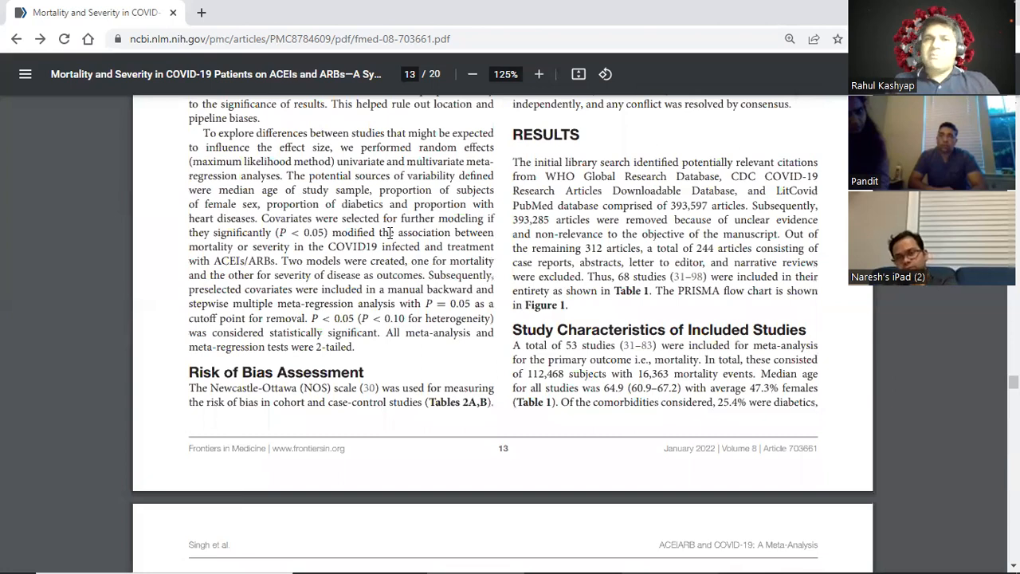
pyautogui.scroll(3)
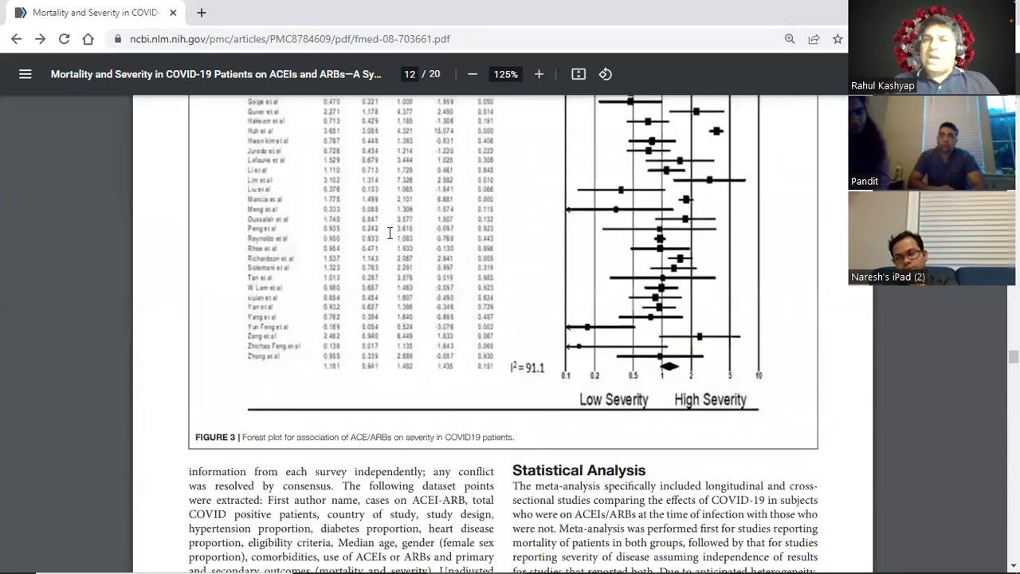